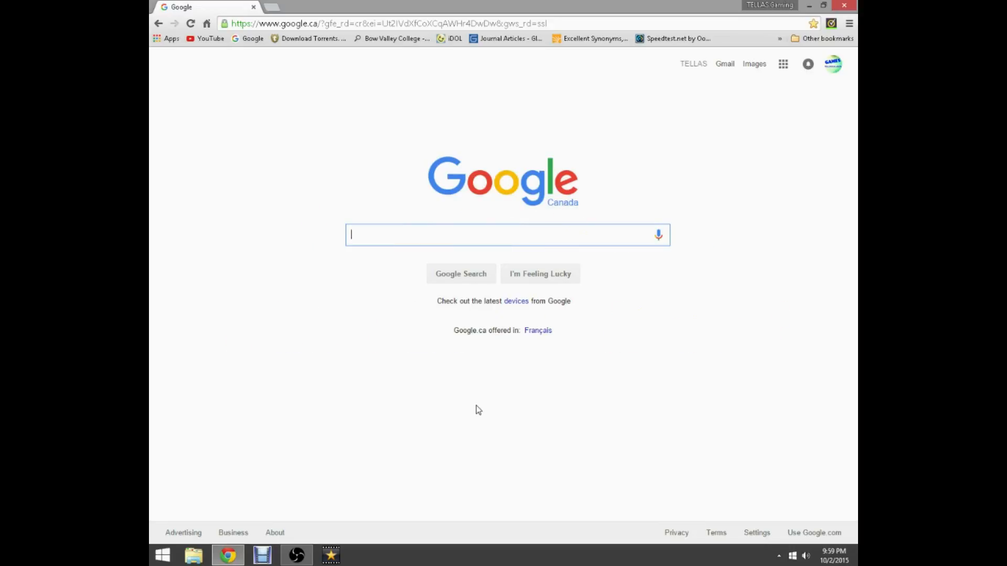
mouse_move(593, 187)
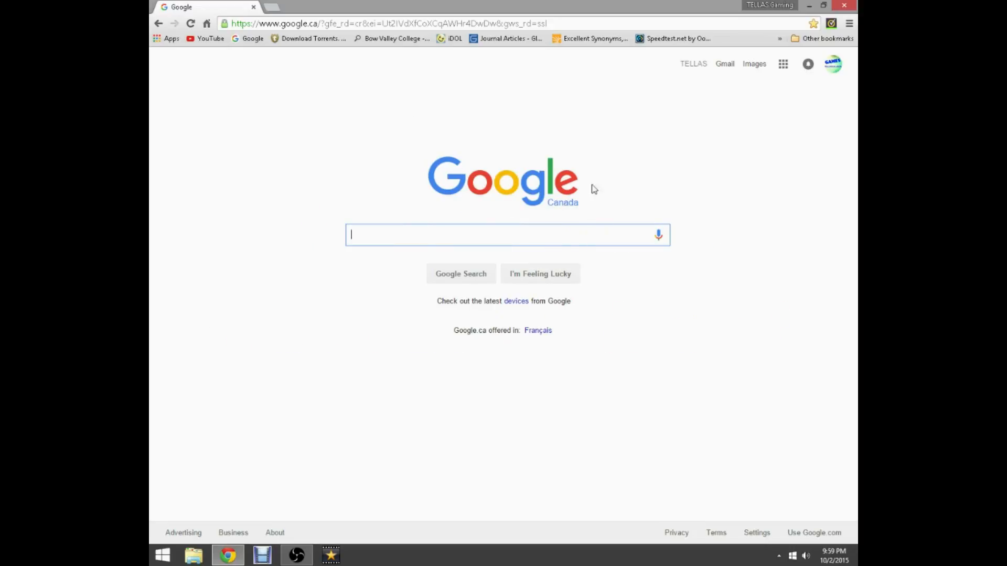
mouse_move(382, 234)
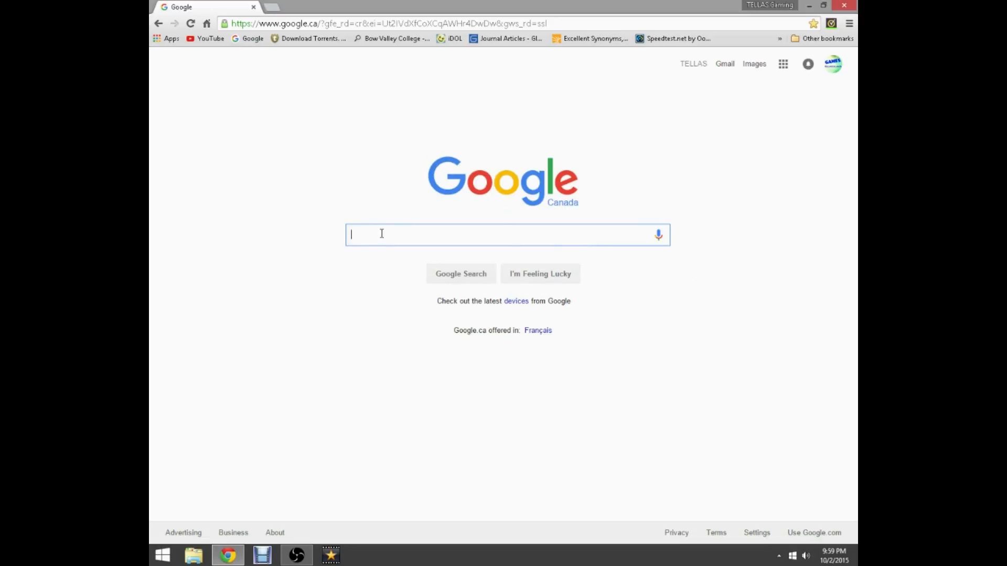
mouse_move(509, 387)
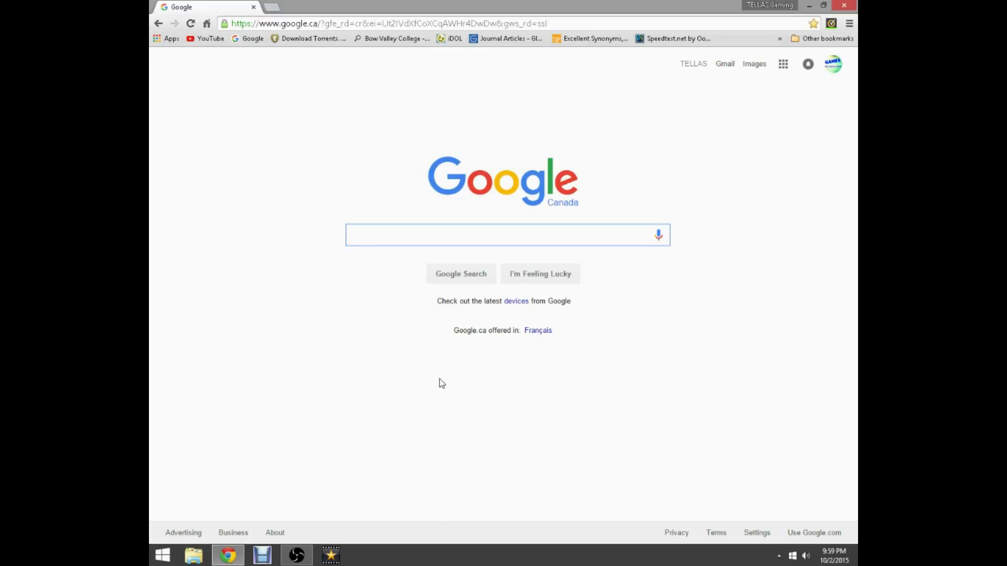
mouse_move(448, 381)
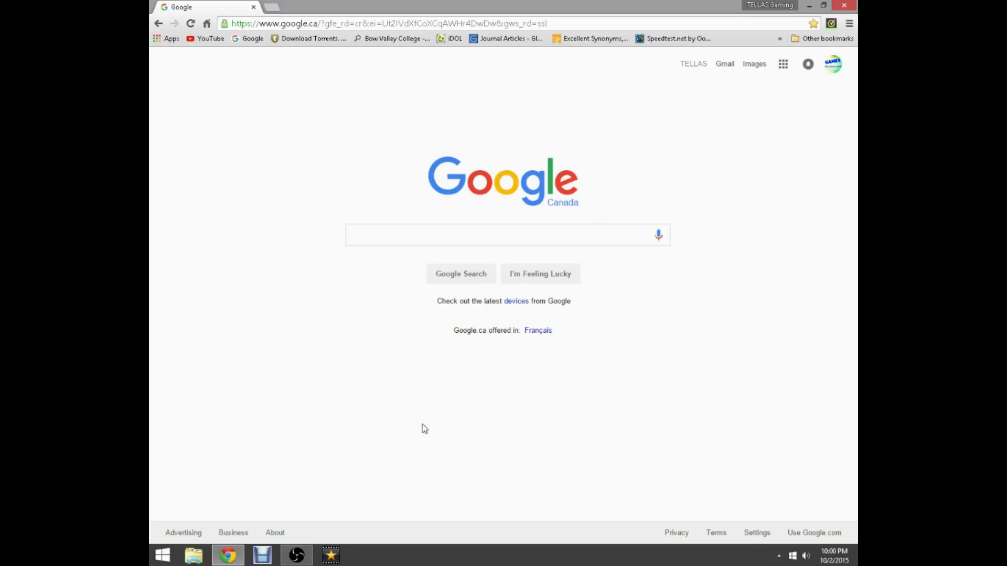
mouse_move(400, 427)
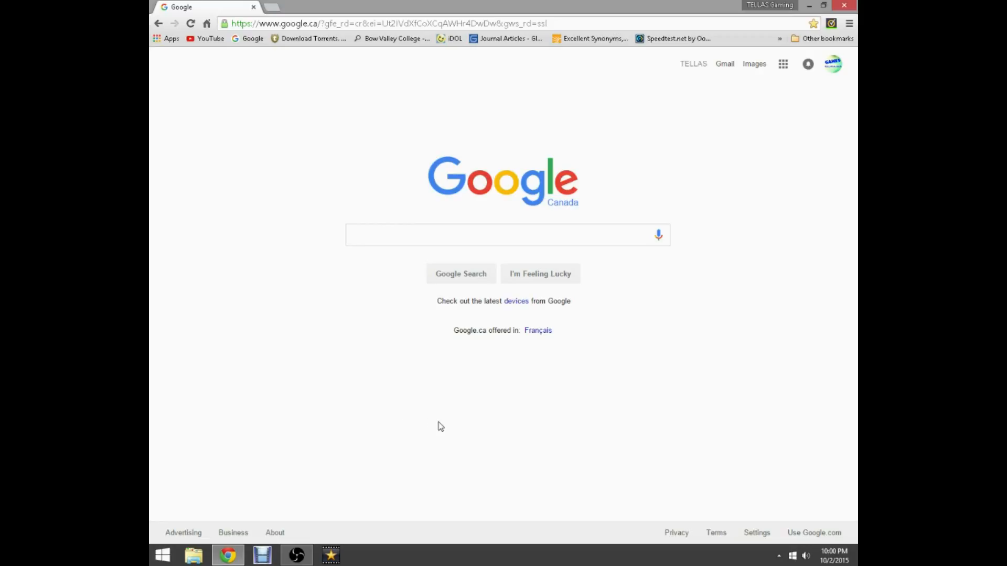
mouse_move(385, 430)
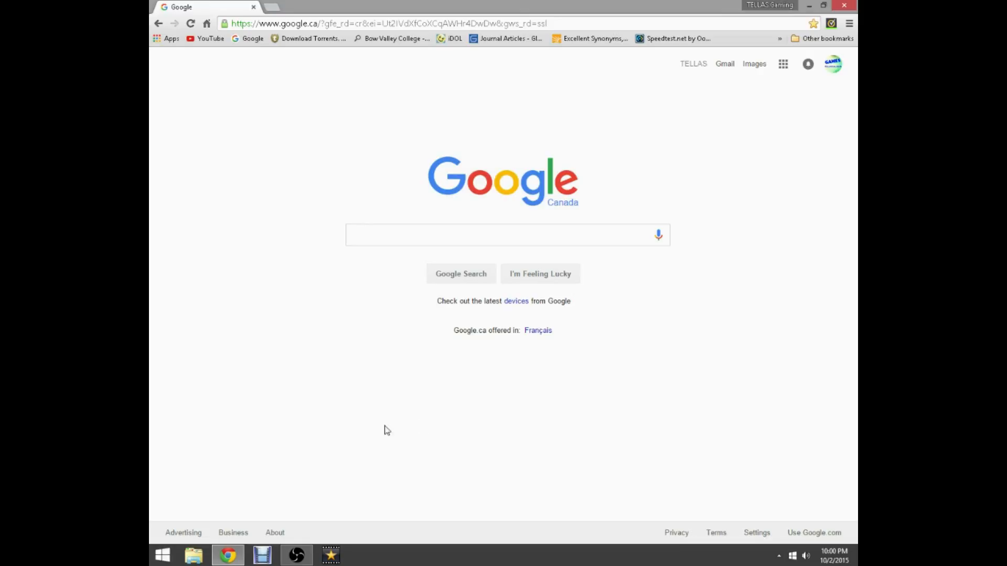
mouse_move(375, 437)
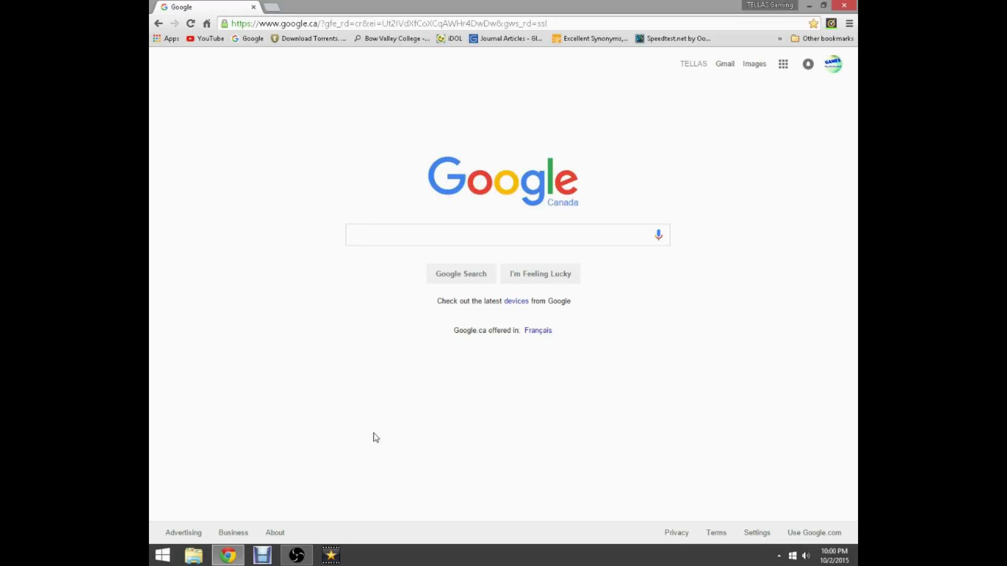
mouse_move(275, 314)
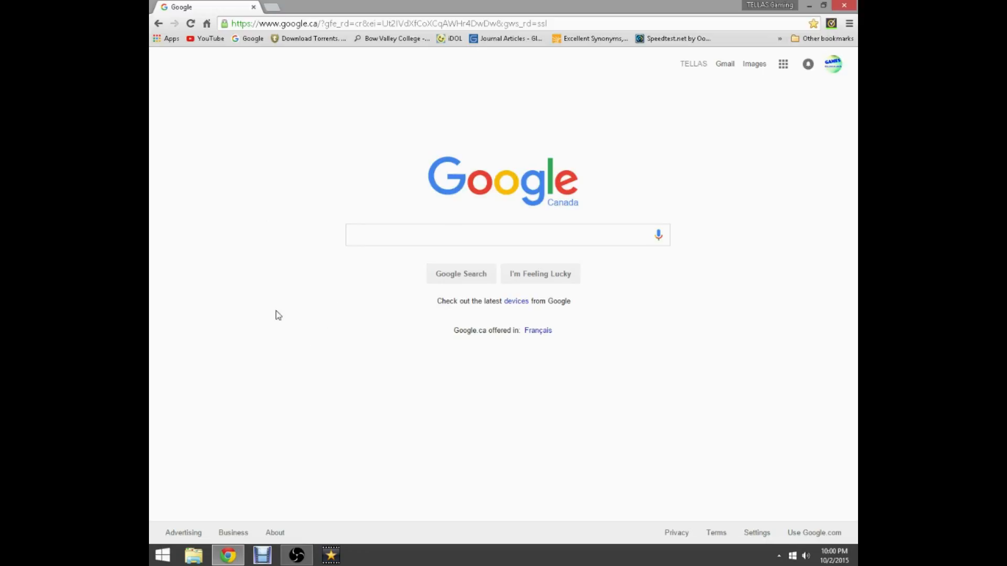
mouse_move(536, 459)
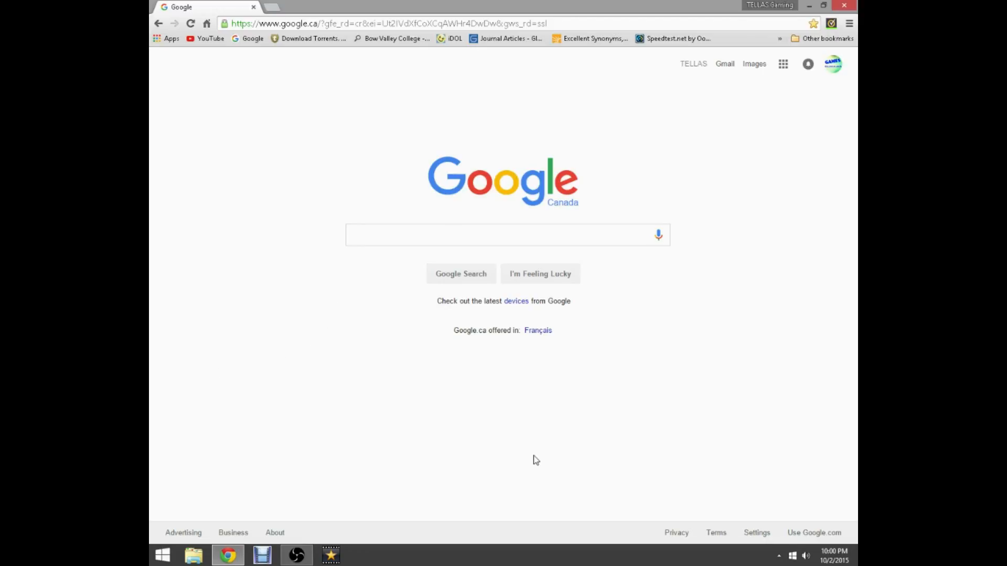
mouse_move(382, 467)
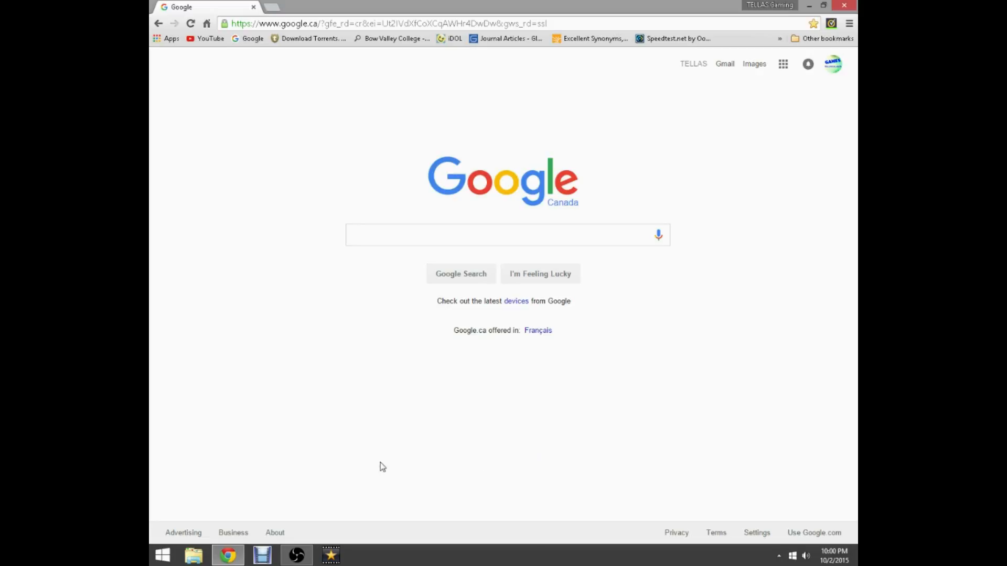
mouse_move(382, 421)
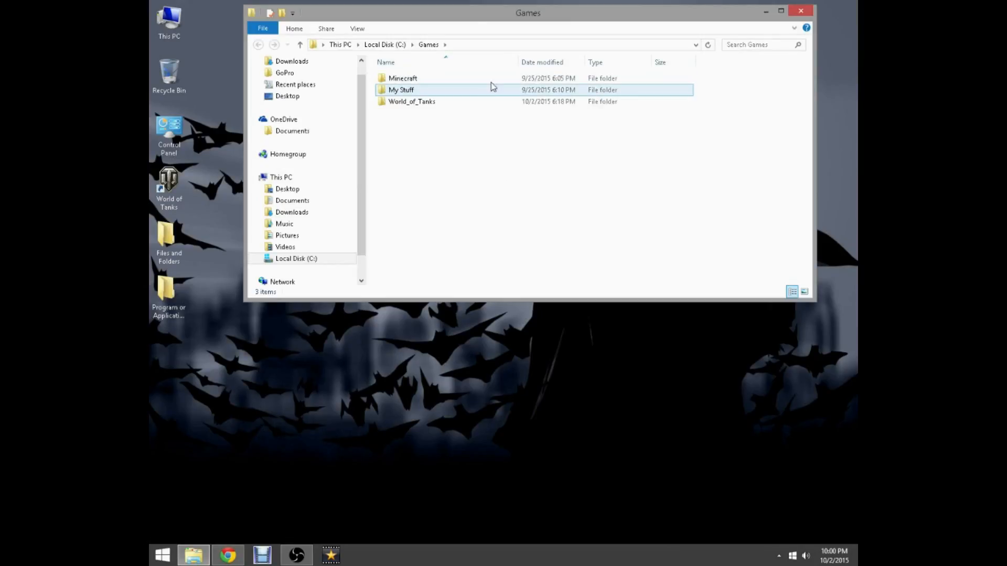
- Launch Minecraft from its shortcut inside the C:\Games\Minecraft folder
double_click(403, 78)
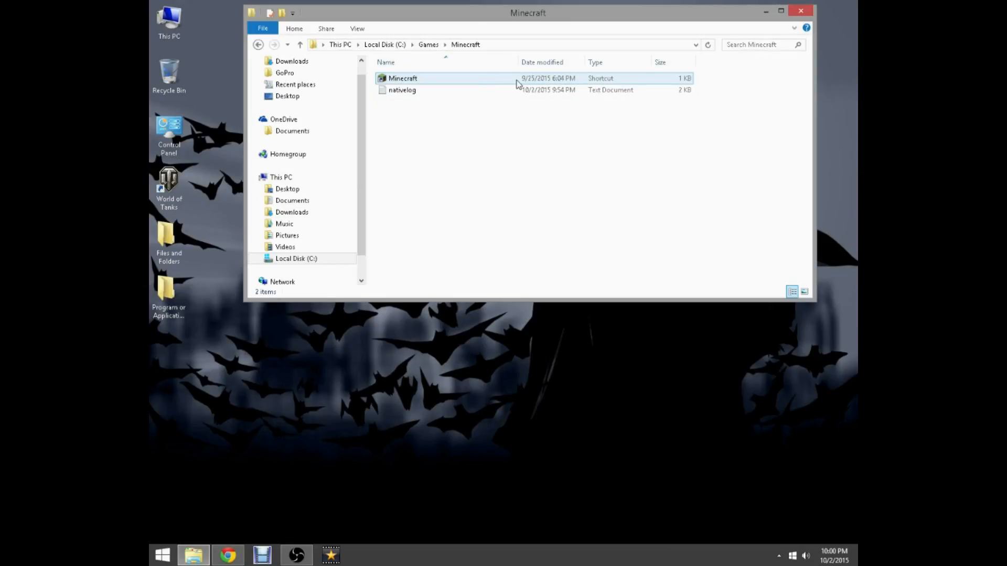
left_click(403, 78)
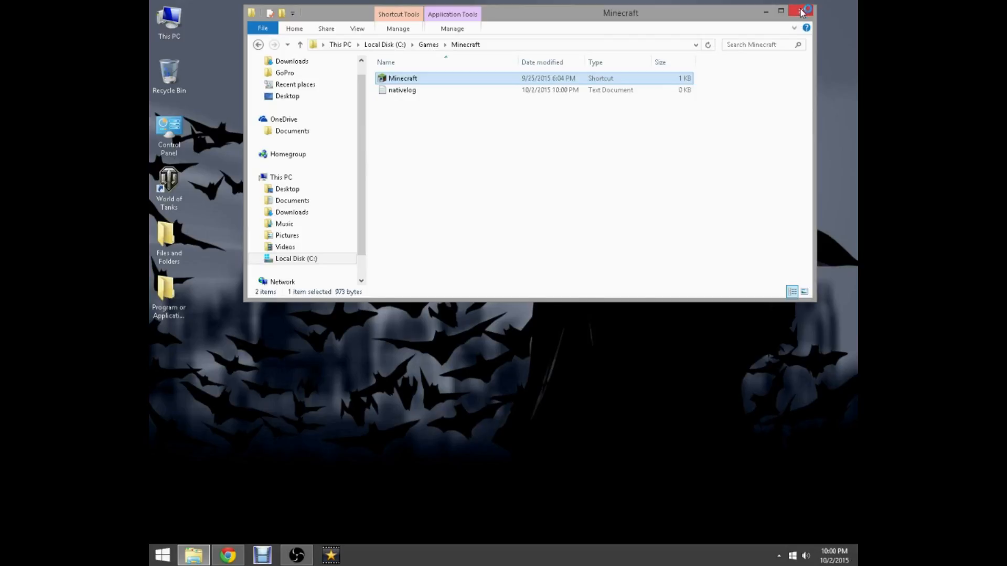
double_click(403, 77)
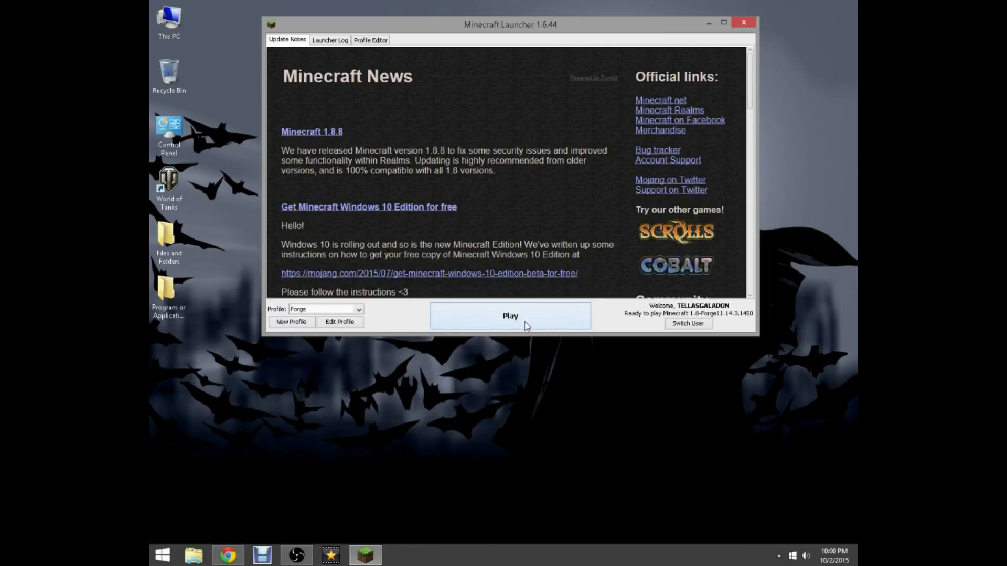
mouse_move(522, 367)
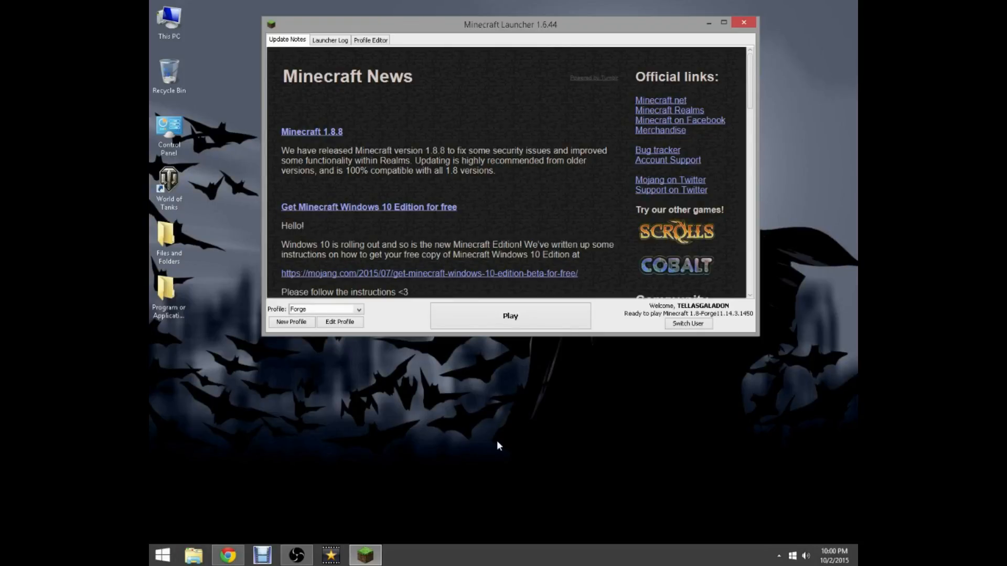
- Play Minecraft 1.8 using the Forge profile
left_click(510, 316)
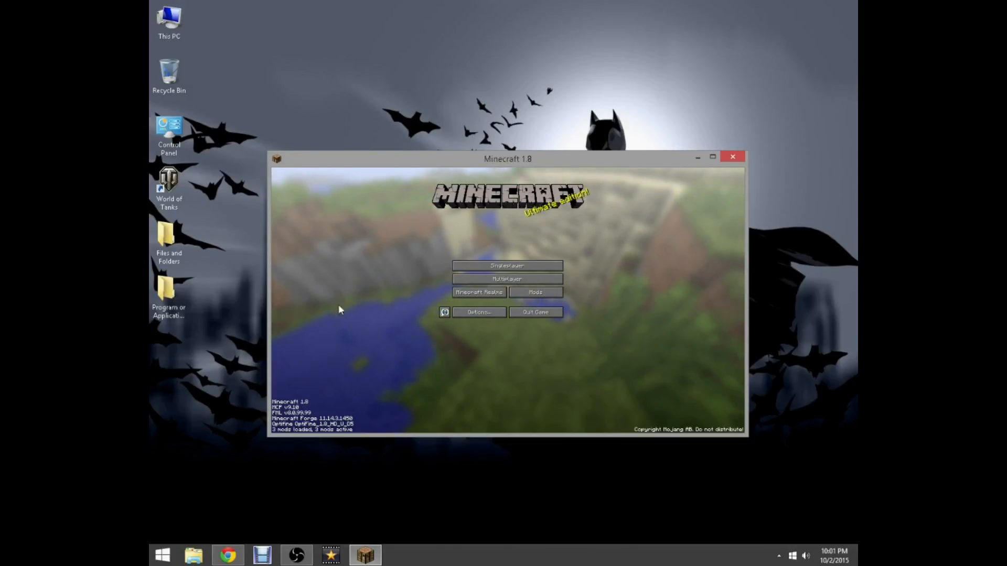
mouse_move(535, 312)
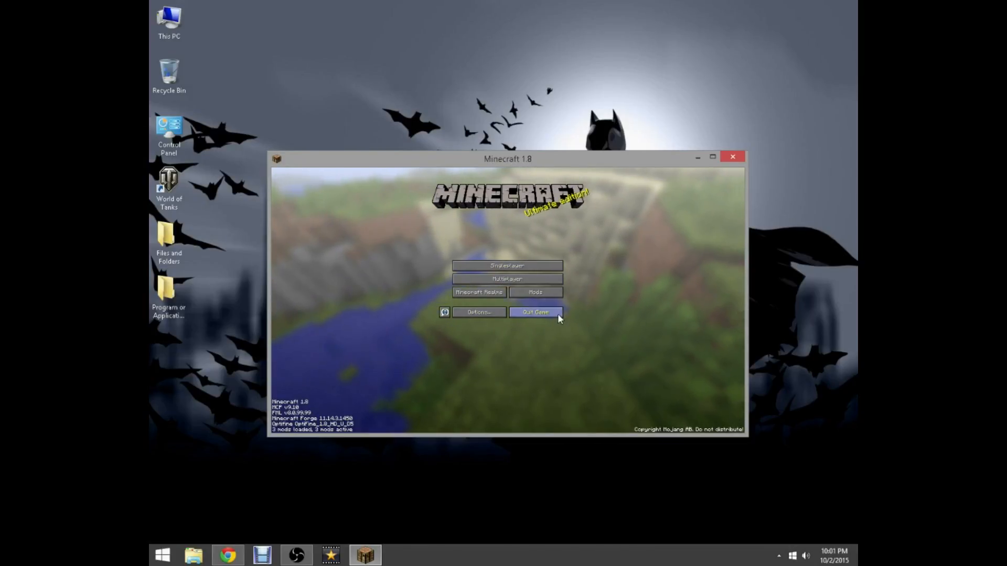
mouse_move(583, 312)
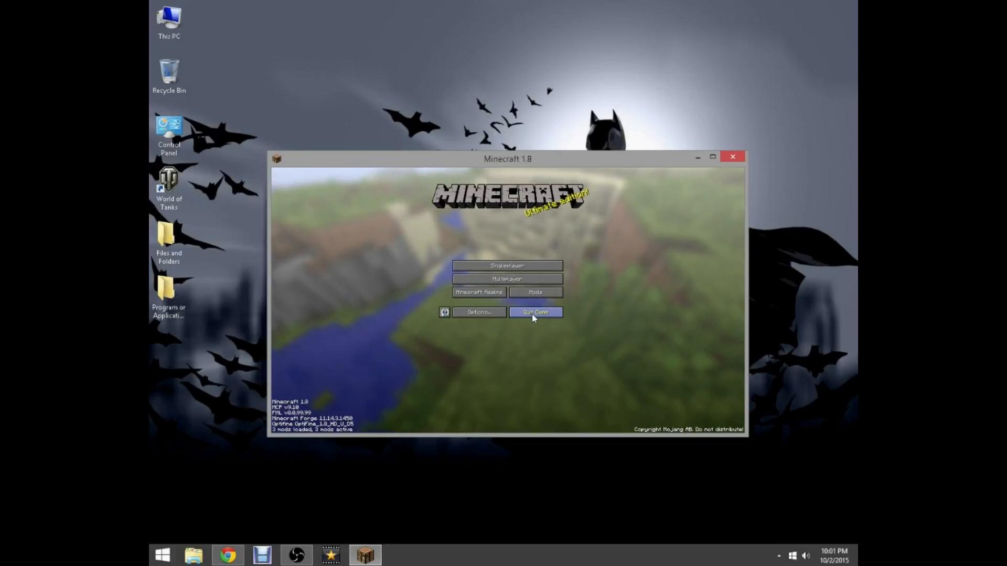
- Quit Minecraft from the main menu and return to Chrome's Google page
left_click(535, 313)
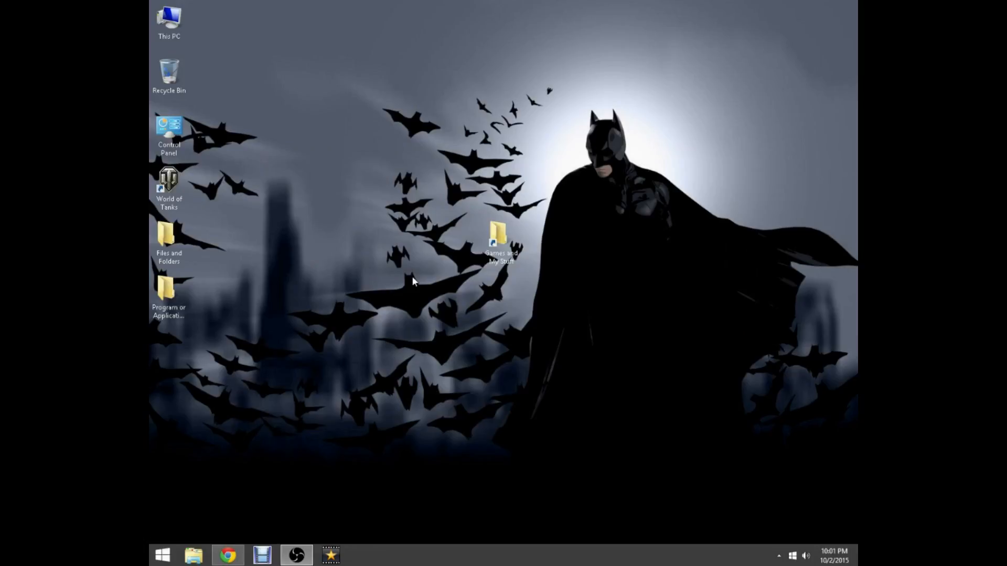
left_click(227, 555)
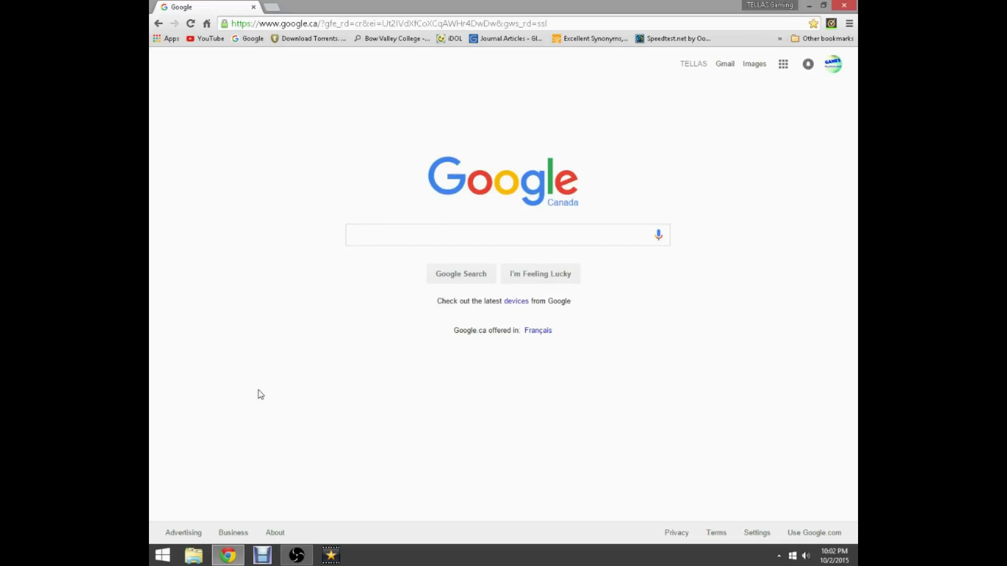
mouse_move(324, 296)
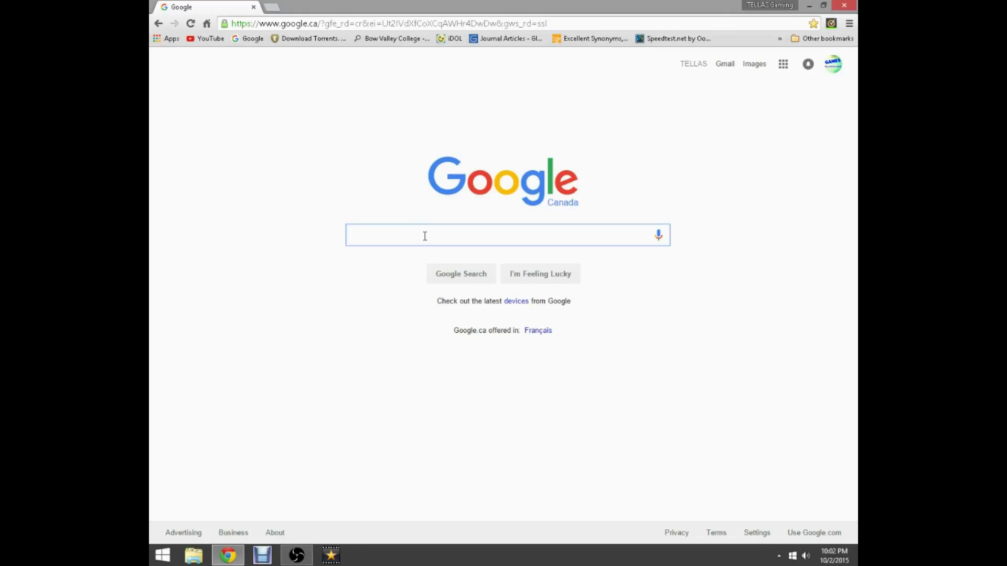
- Search Google for 'Code Chicken Core' and show the results
type("Code Chicken Core")
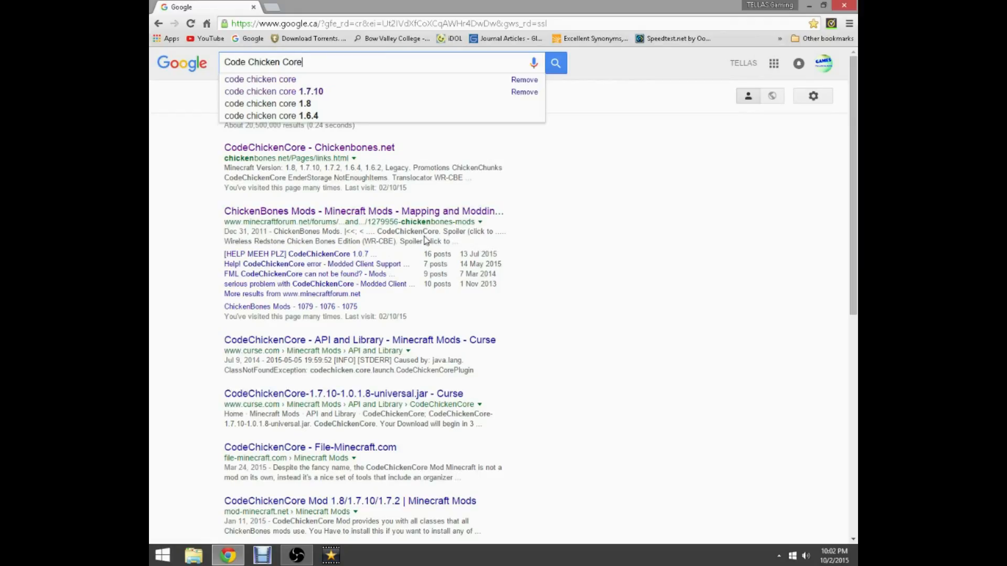
left_click(554, 62)
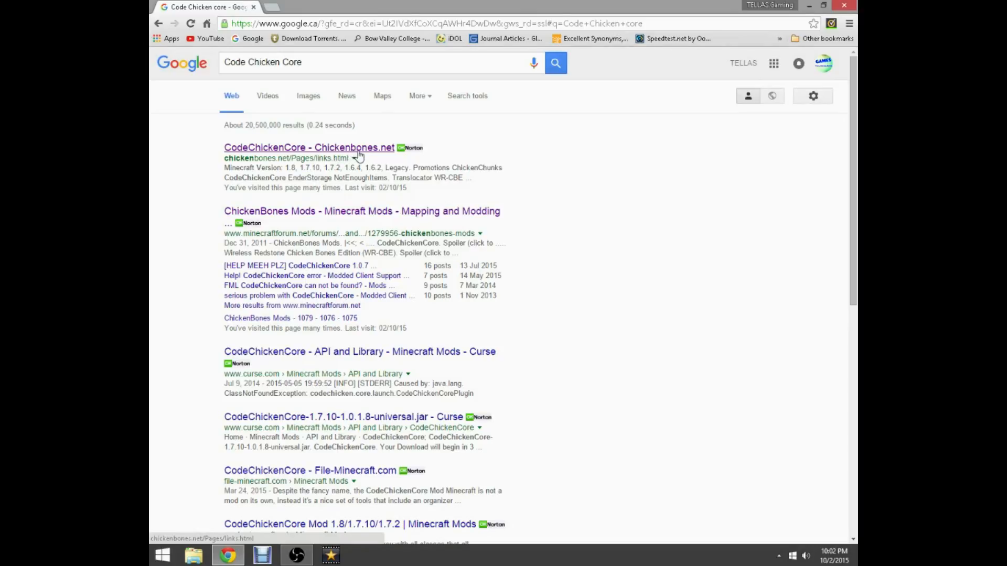
mouse_move(623, 145)
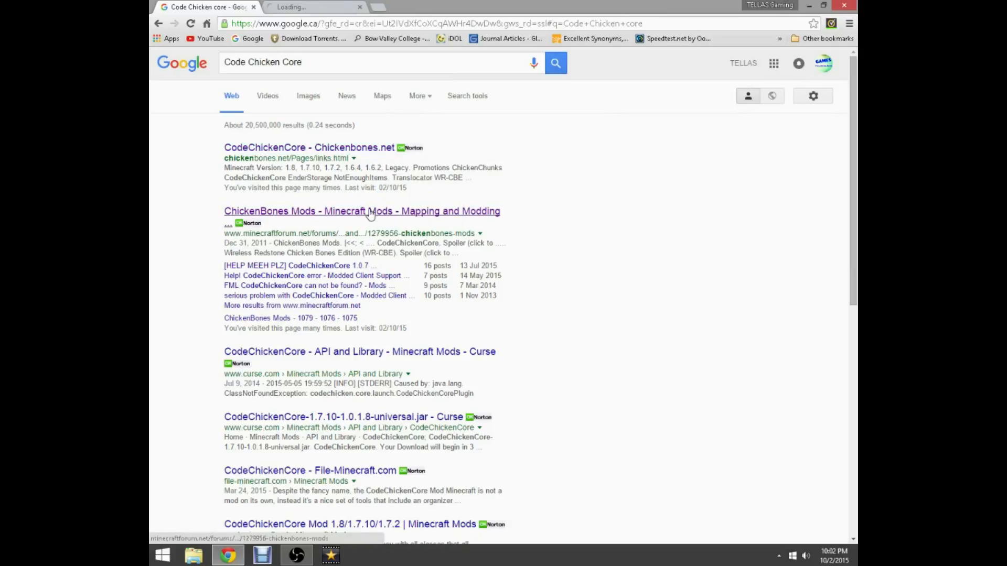
- Follow the ChickenBones Mods forum result to its Downloads page
left_click(362, 211)
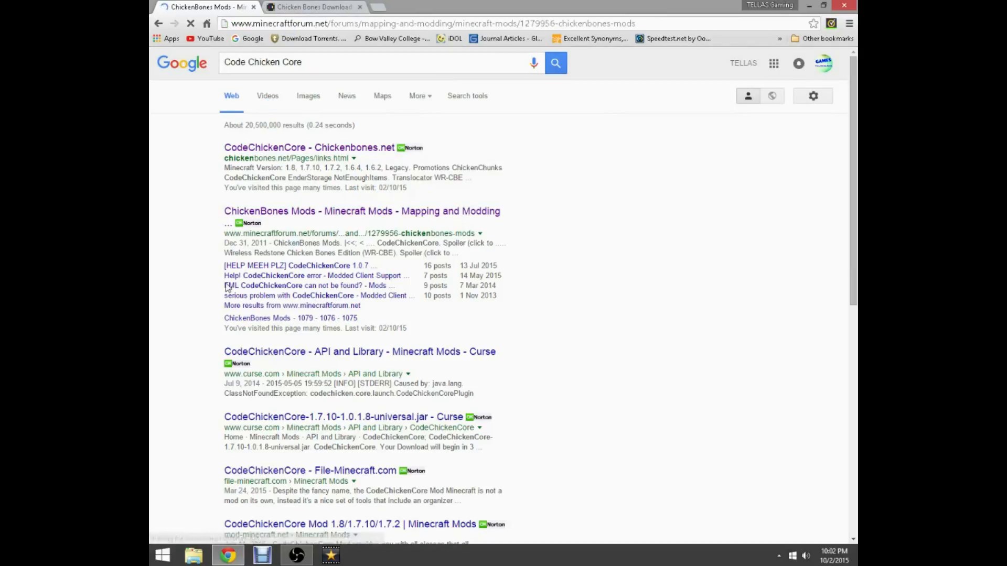
left_click(362, 211)
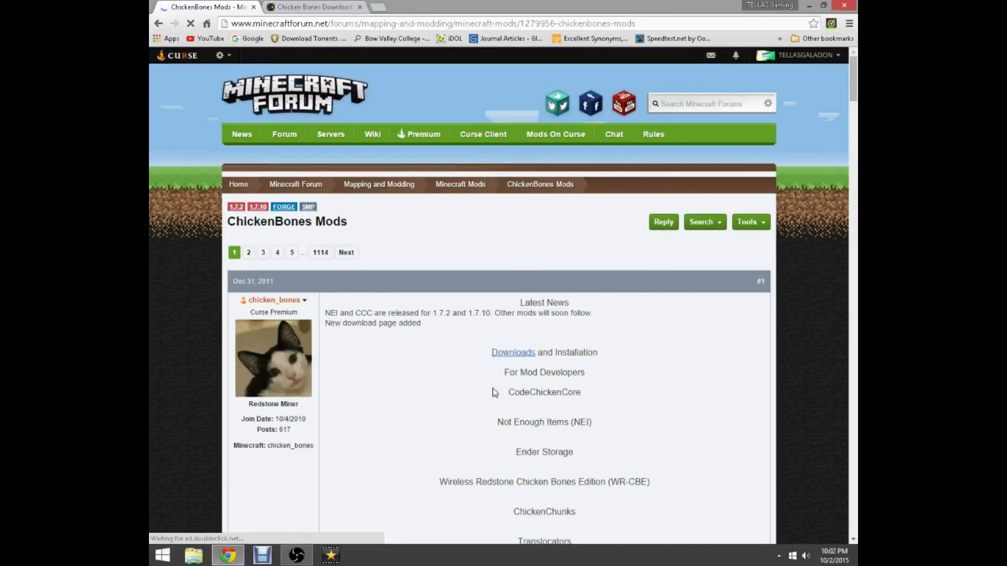
scroll("down", 3)
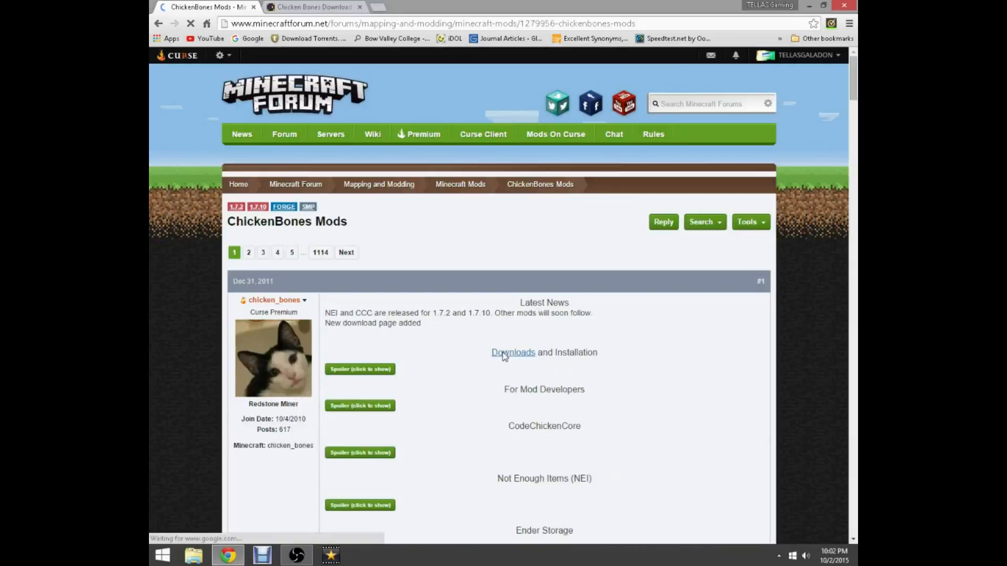
left_click(513, 353)
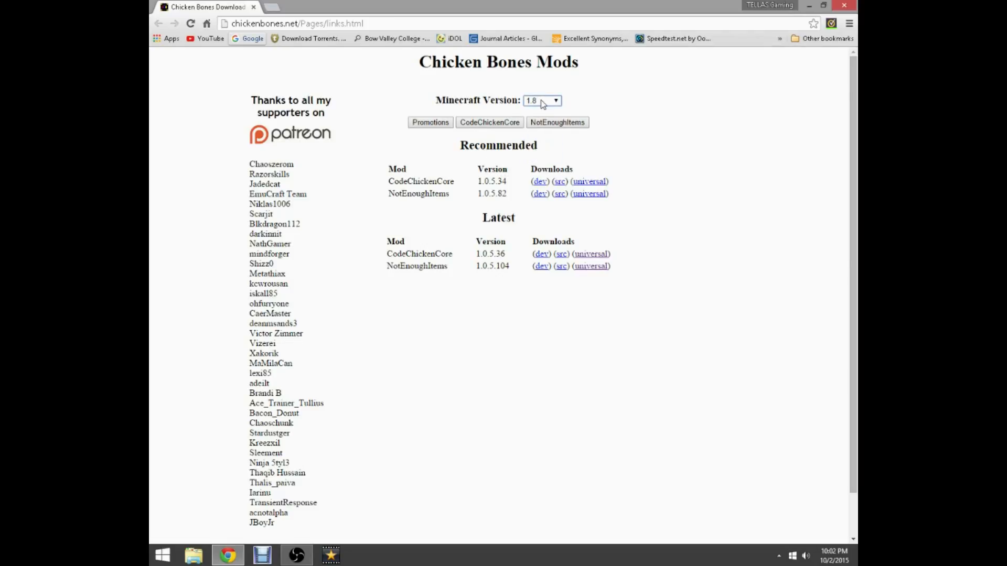
- Keep Minecraft version 1.8 selected on the ChickenBones download page
left_click(542, 100)
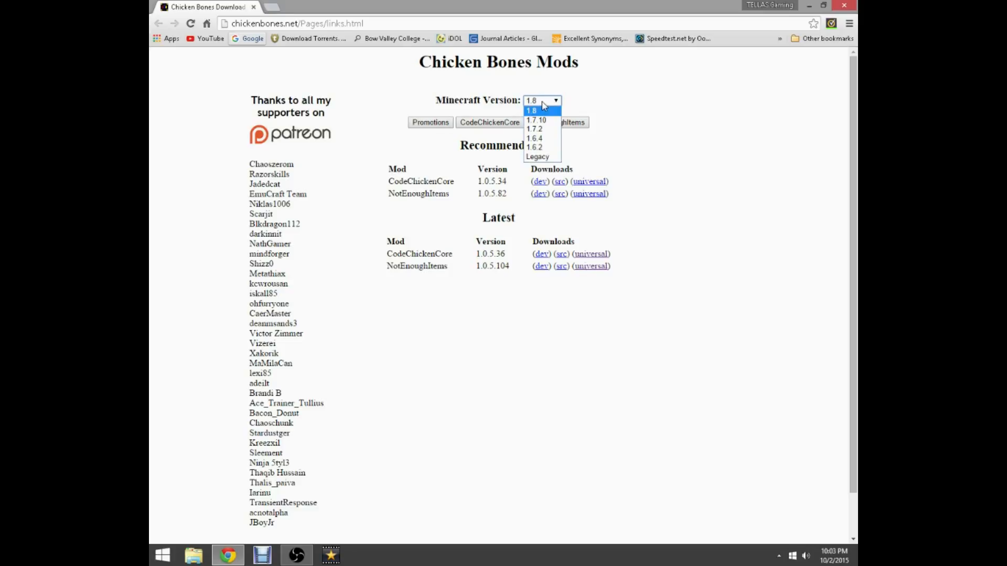
left_click(532, 110)
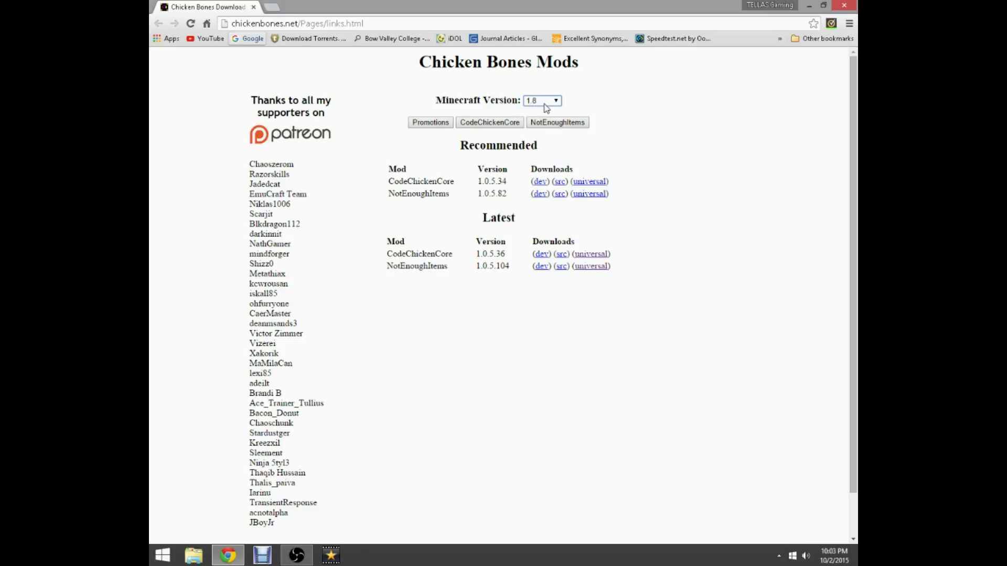
left_click(541, 101)
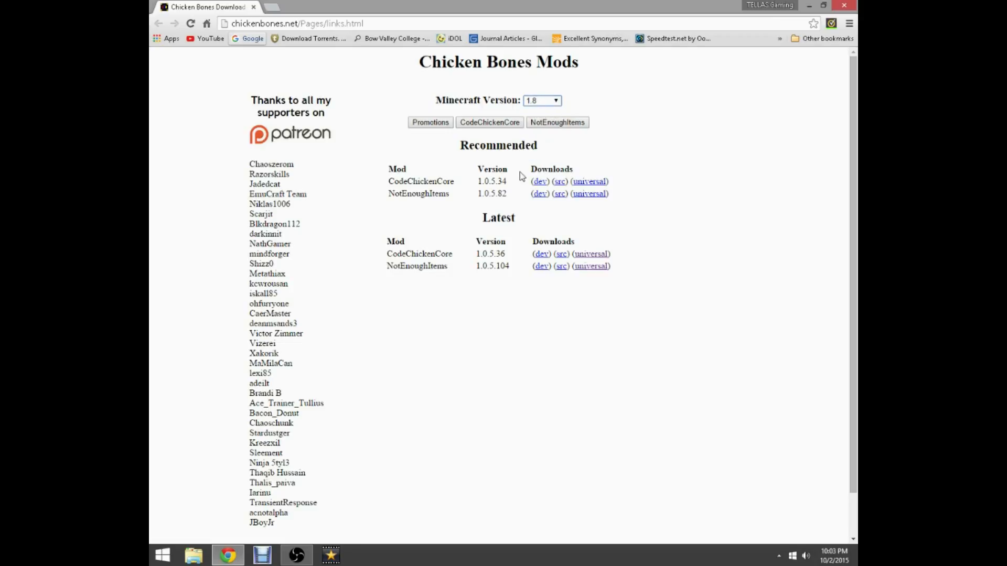
left_click(541, 101)
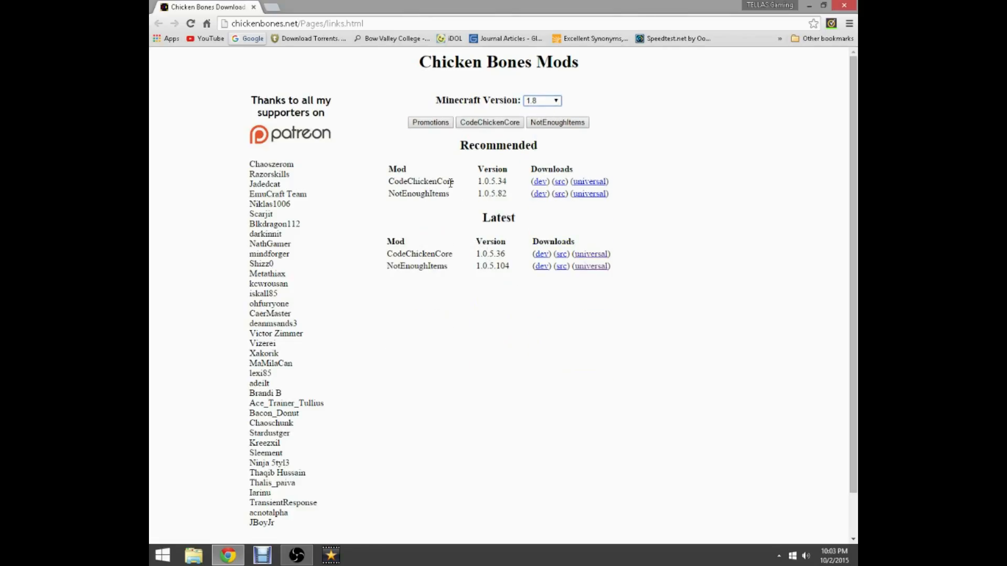
double_click(498, 217)
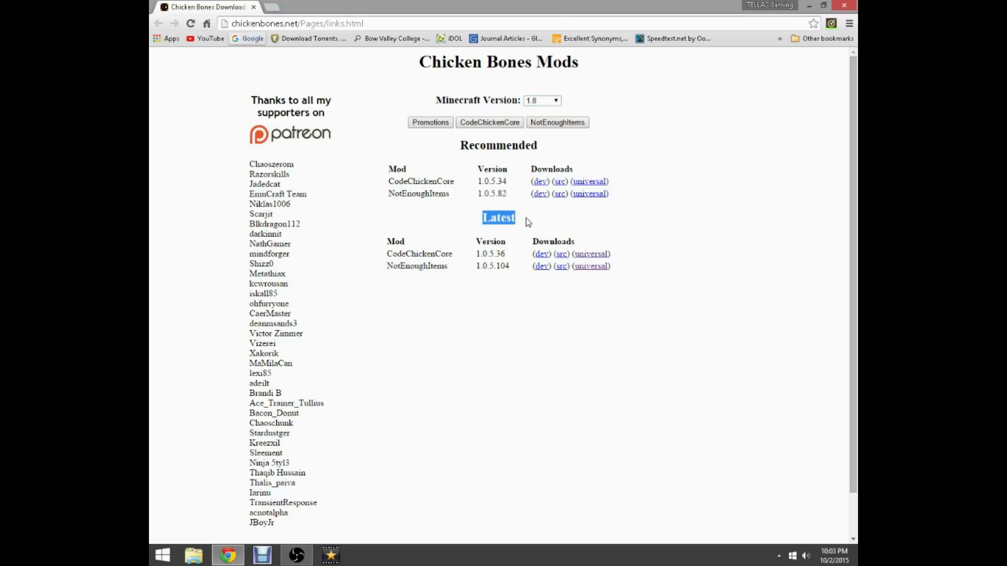
mouse_move(584, 150)
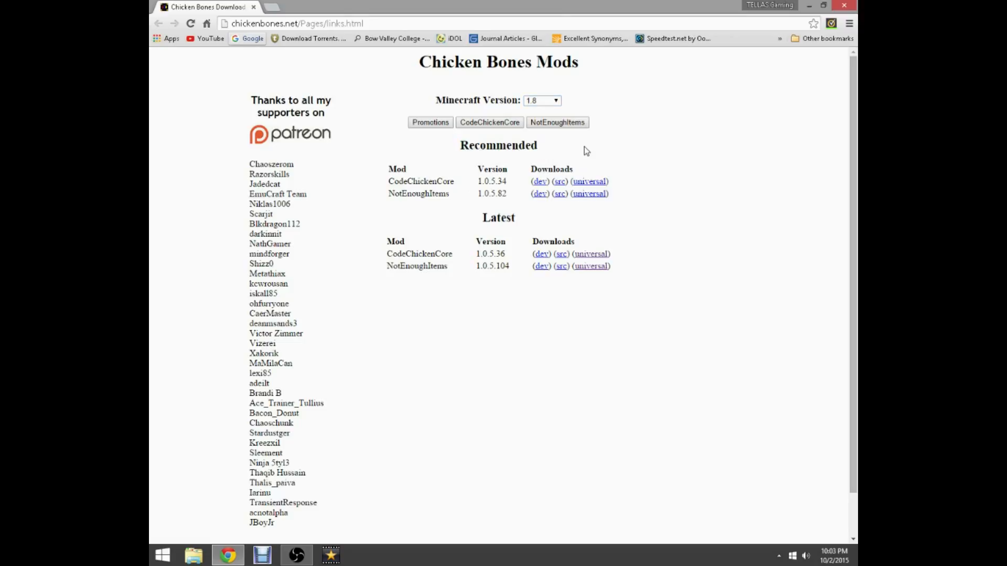
mouse_move(587, 187)
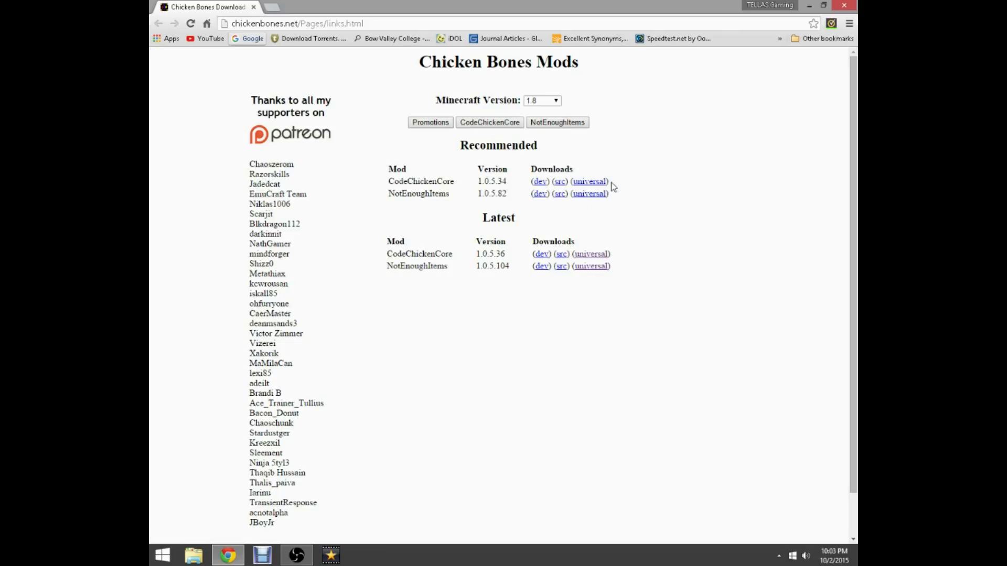
mouse_move(442, 242)
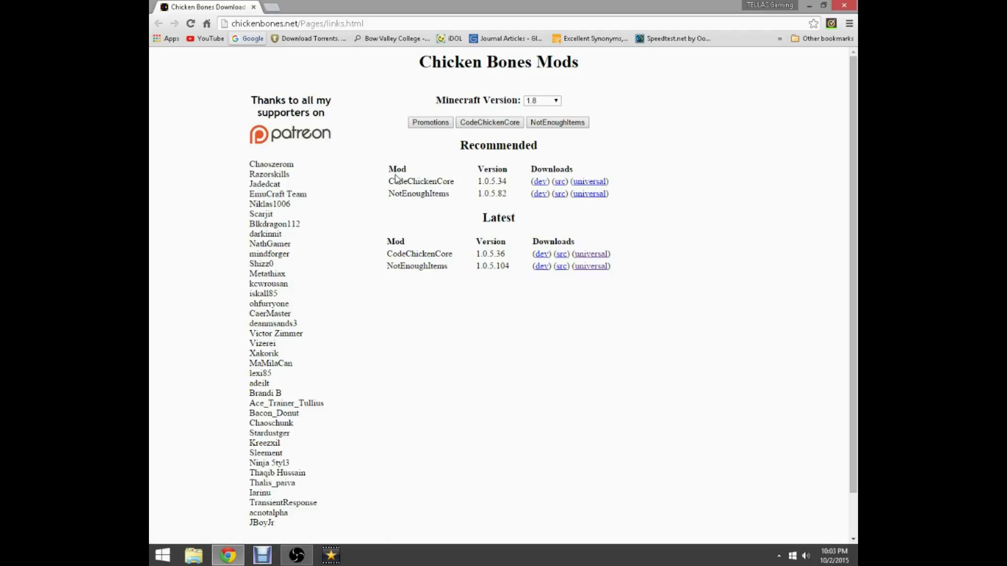
mouse_move(388, 201)
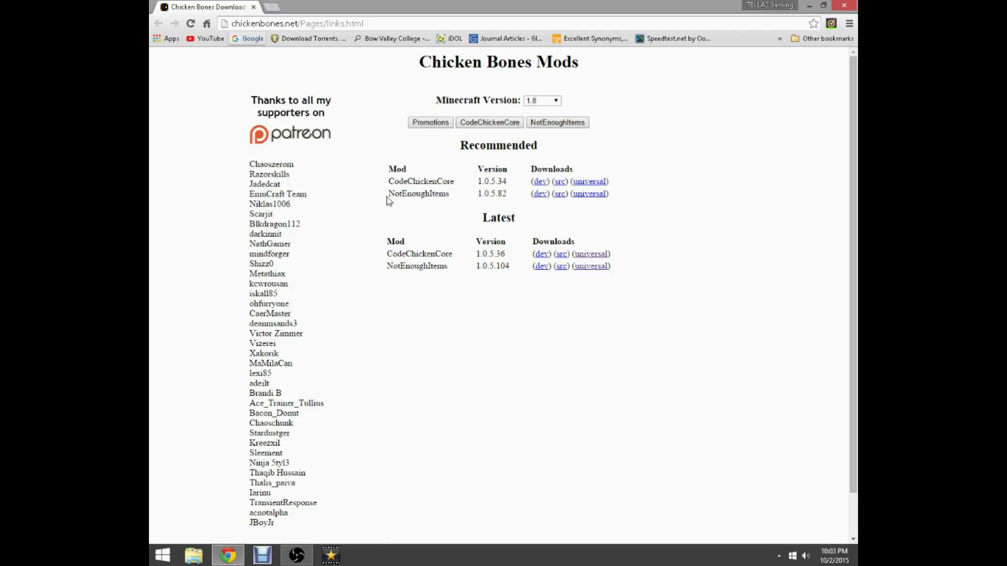
mouse_move(611, 215)
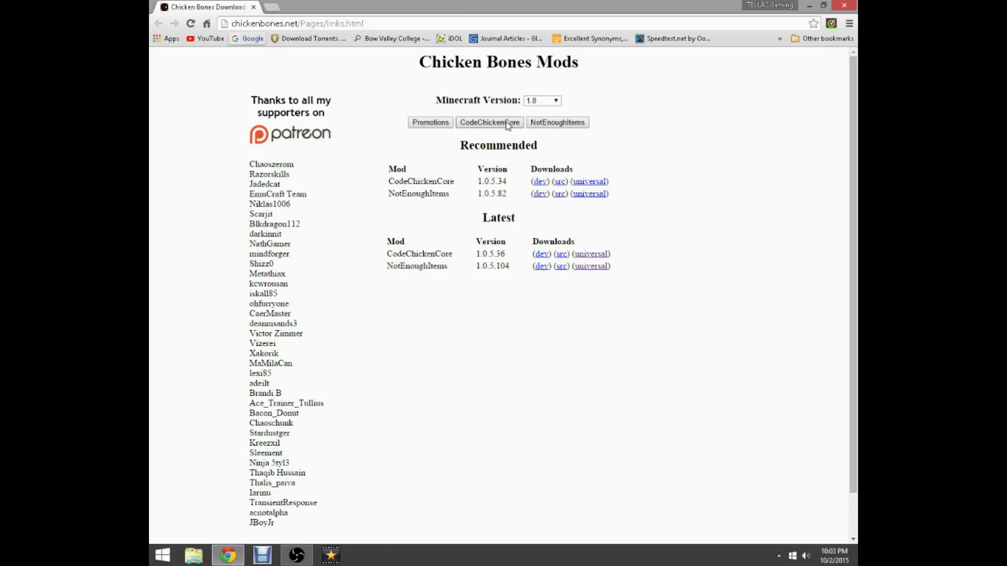
mouse_move(576, 233)
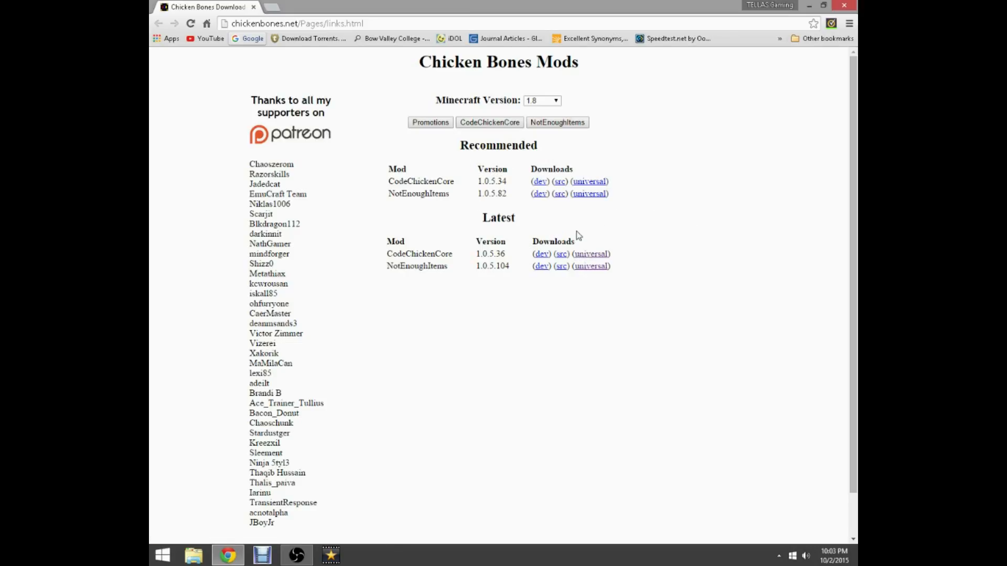
mouse_move(584, 236)
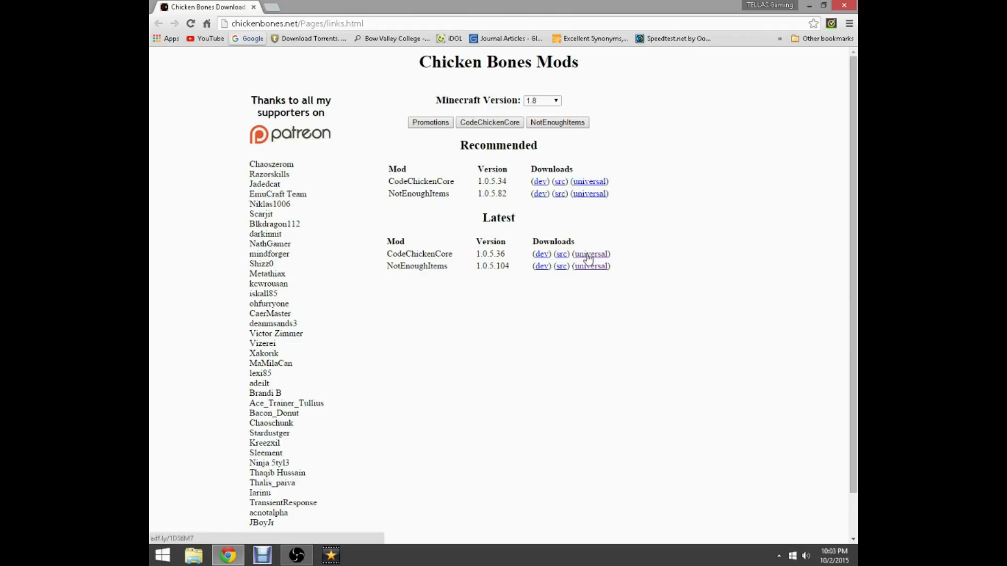
- Open the latest CodeChickenCore and NotEnoughItems universal download links in new tabs
right_click(588, 254)
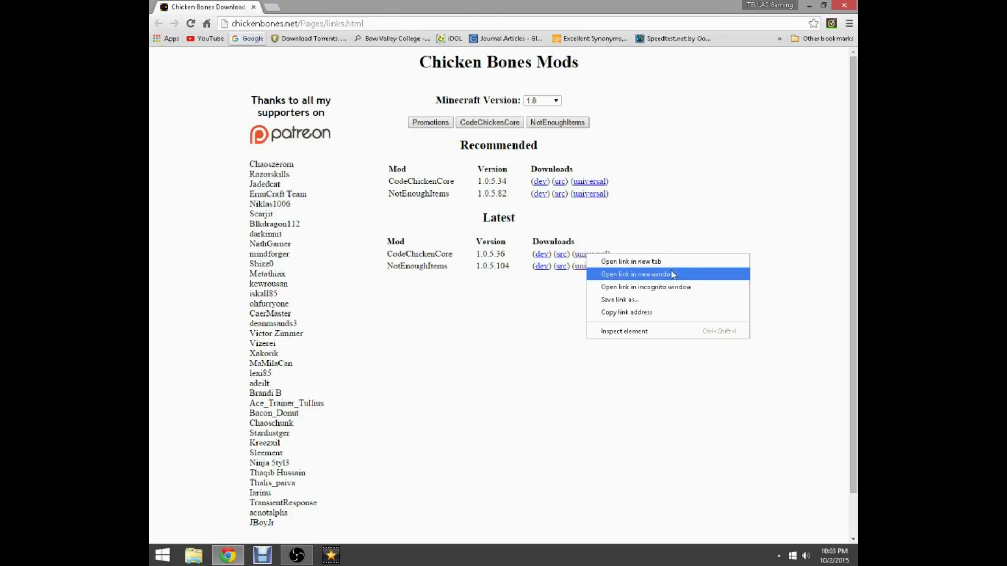
mouse_move(668, 261)
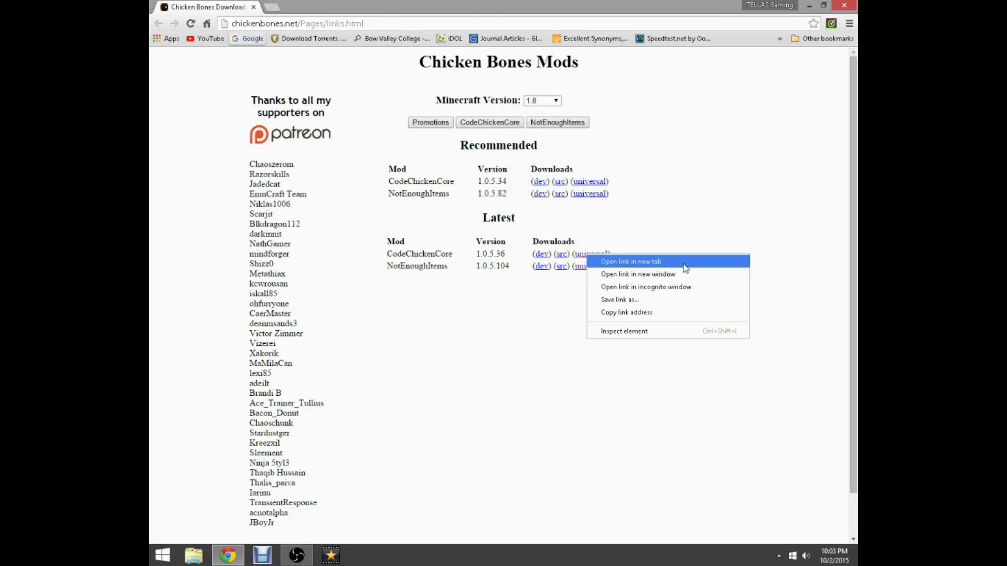
mouse_move(685, 230)
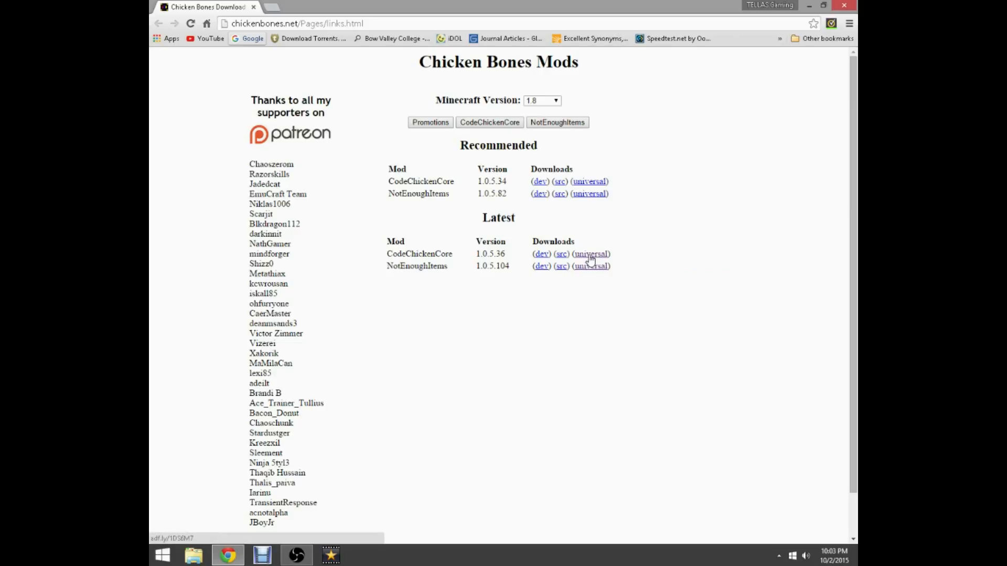
left_click(590, 266)
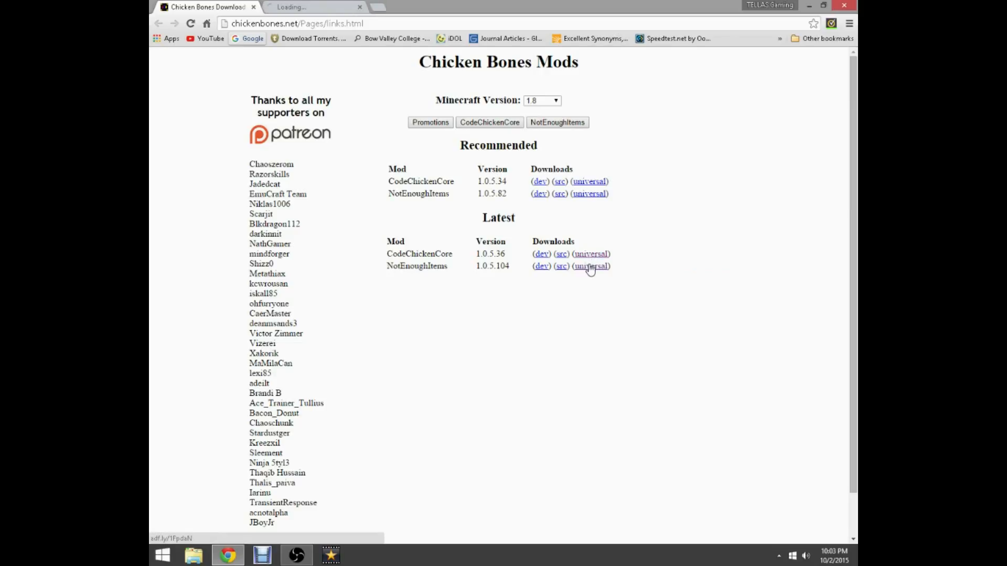
left_click(588, 265)
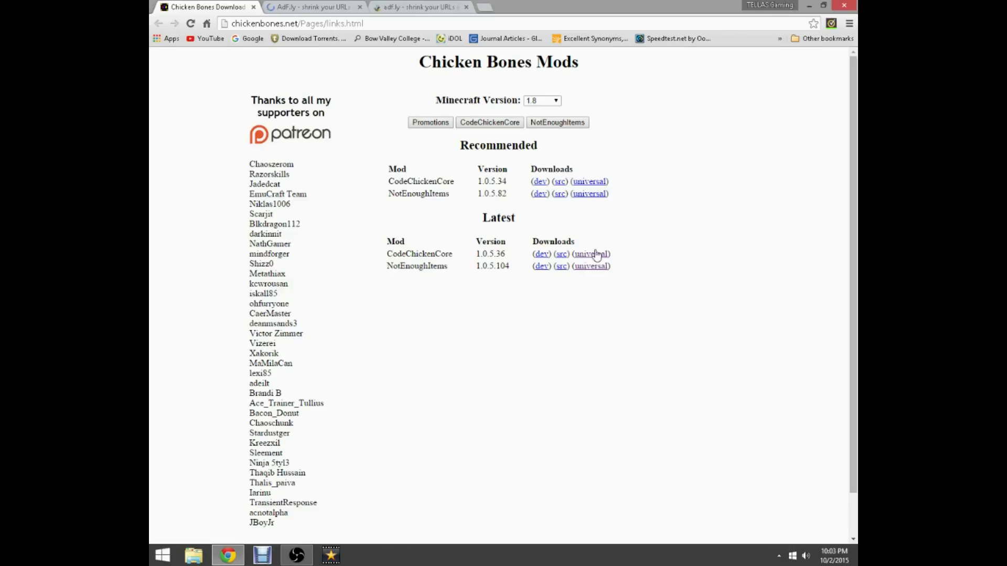
double_click(412, 254)
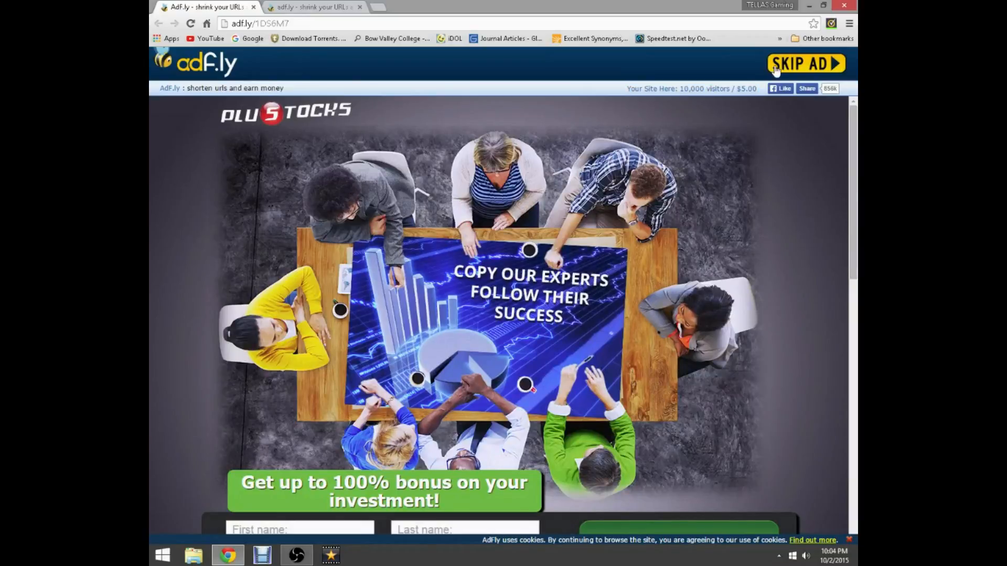
- Skip the adf.ly ad for CodeChickenCore and continue past the NotEnoughItems ad page
left_click(805, 64)
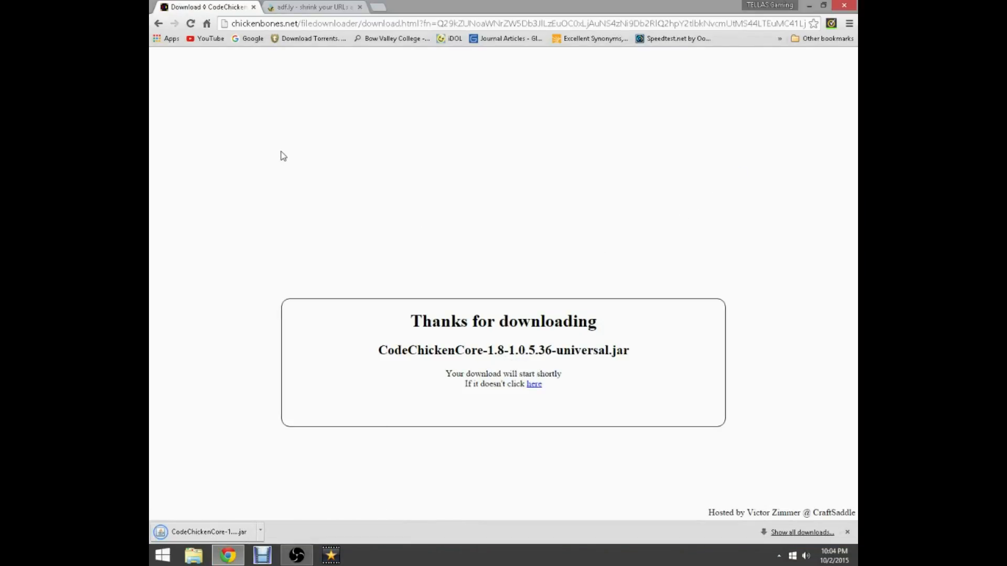
left_click(314, 7)
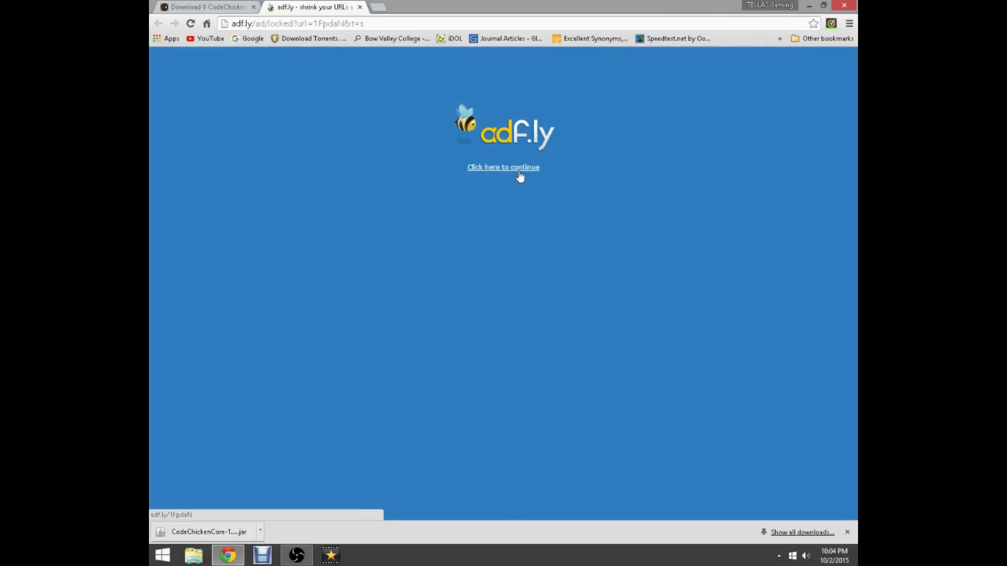
left_click(502, 167)
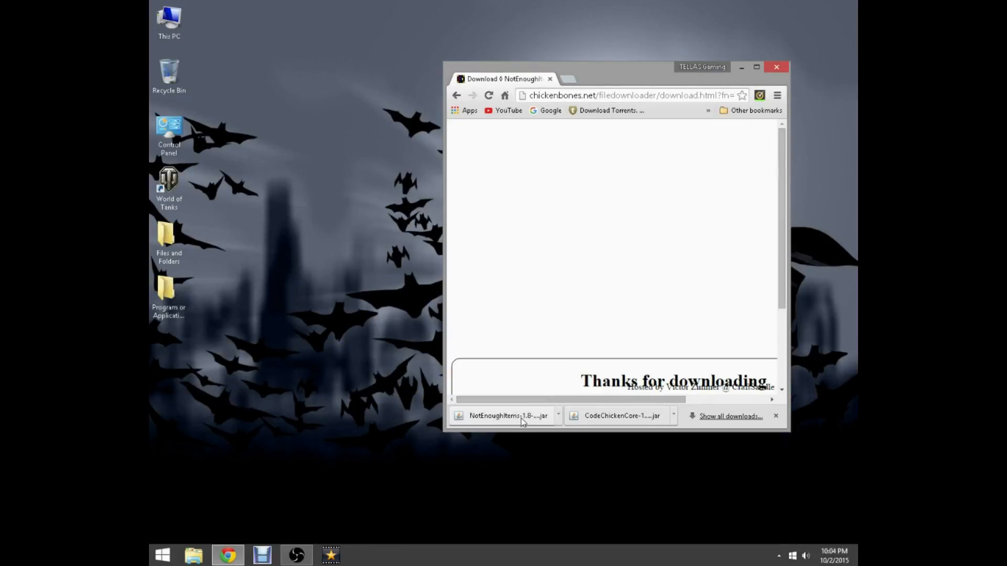
mouse_move(507, 415)
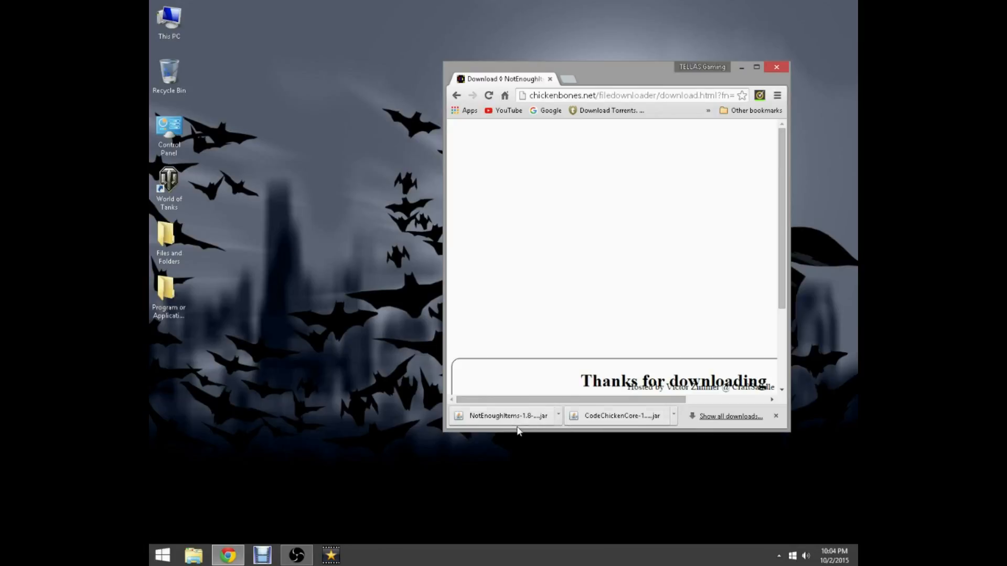
mouse_move(225, 381)
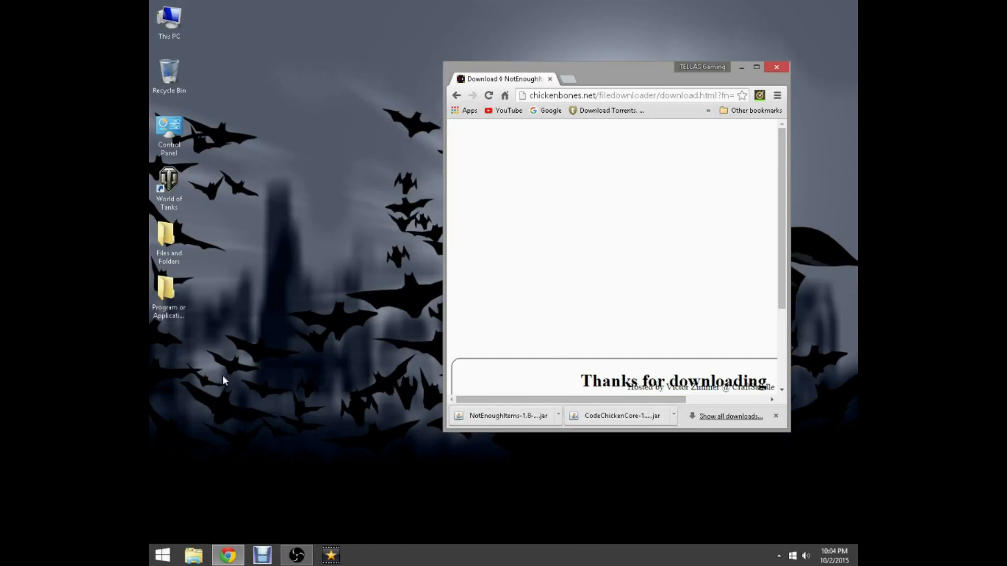
mouse_move(363, 386)
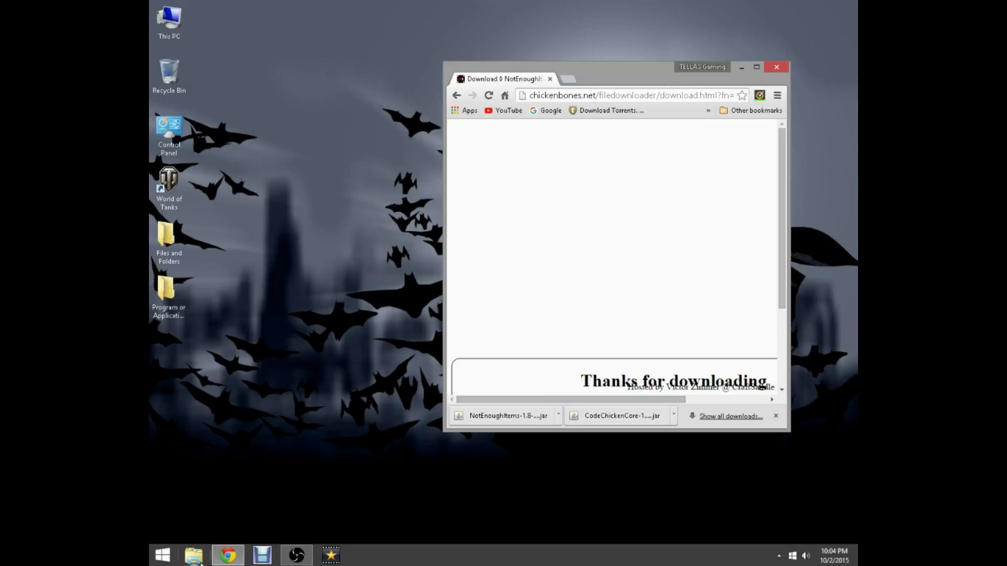
mouse_move(398, 358)
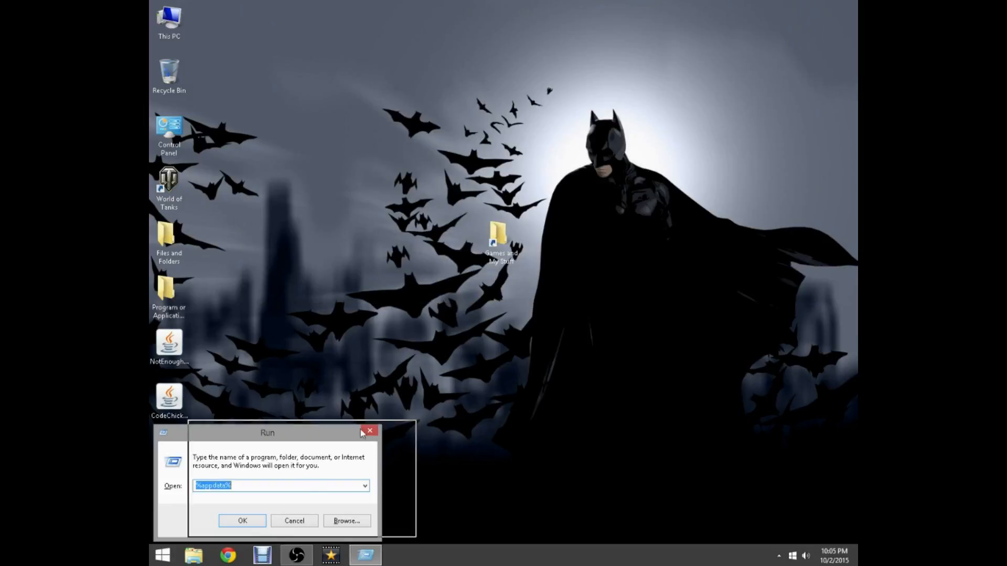
- Run %appdata% to open the AppData Roaming folder in File Explorer
left_click_drag(266, 432, 505, 213)
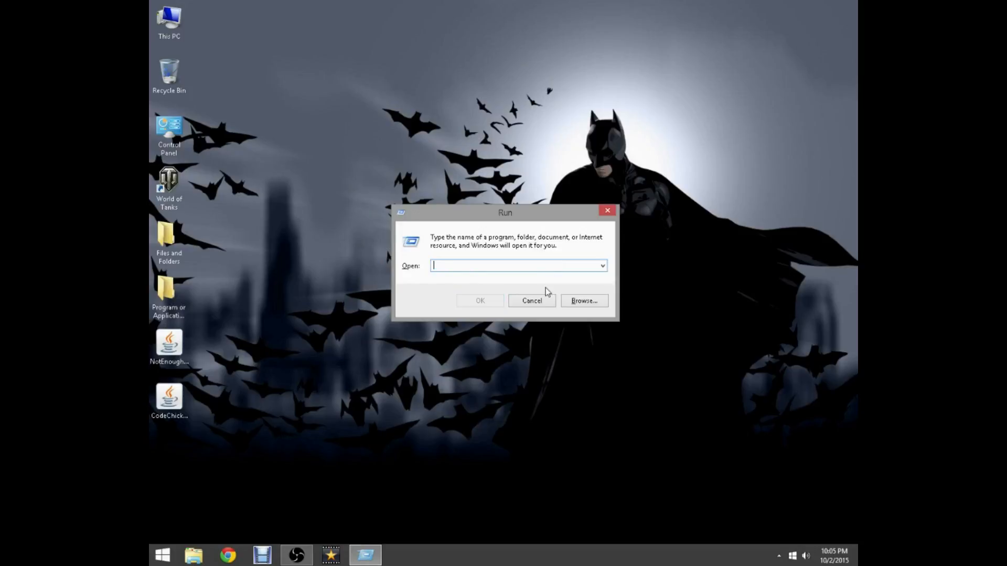
type("%")
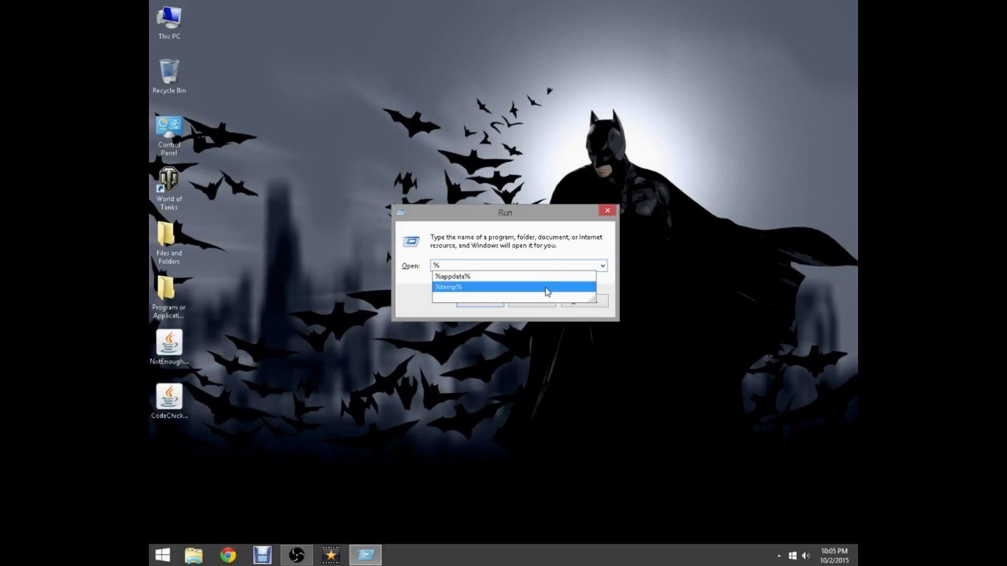
type("appdata%")
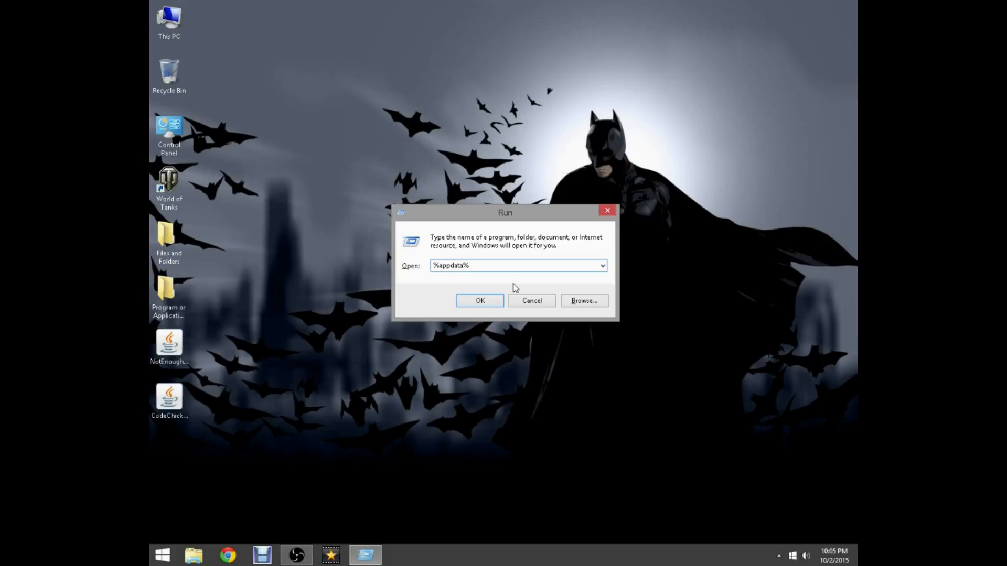
left_click(479, 301)
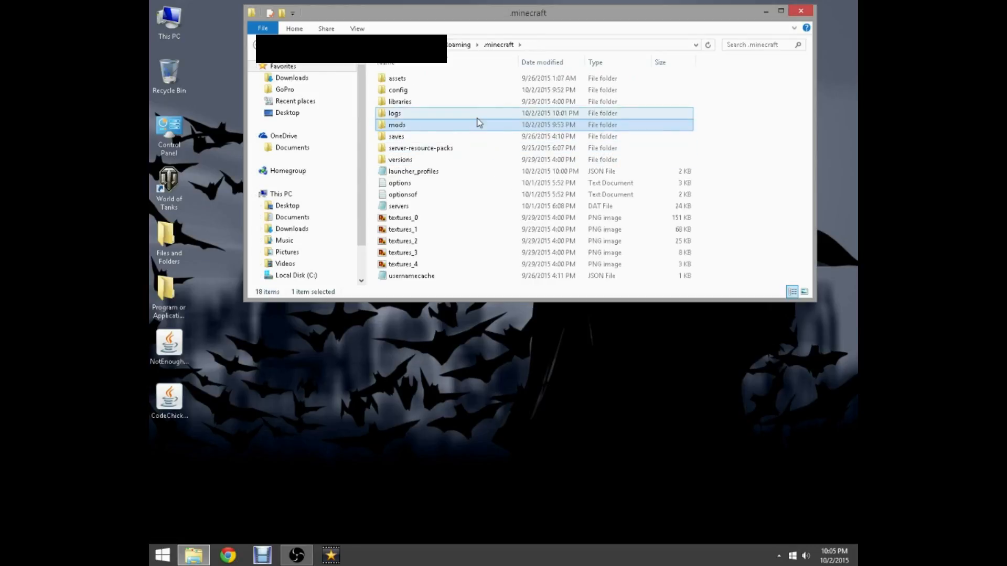
- Place the CodeChickenCore and NotEnoughItems jars in .minecraft\mods and close the window
left_click(397, 125)
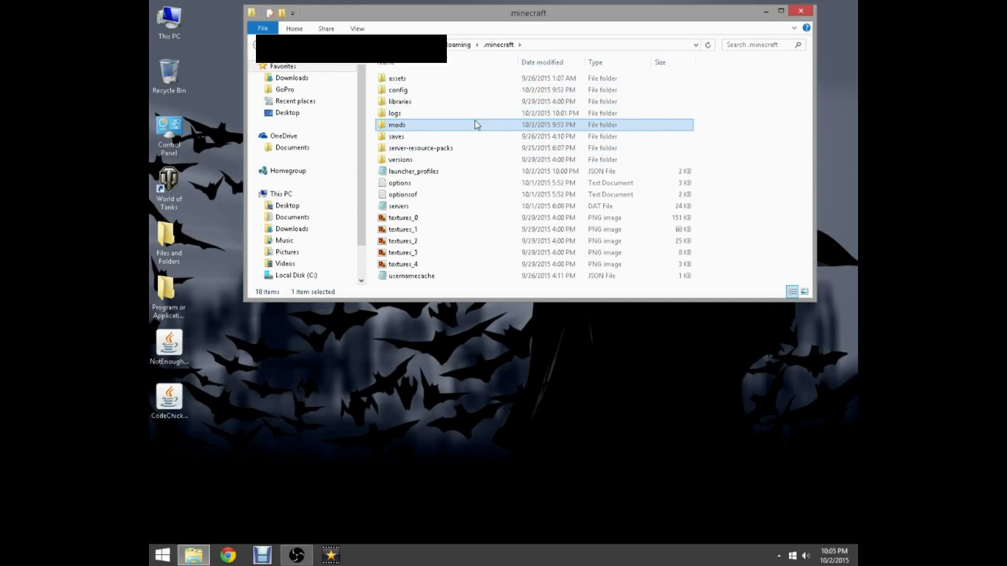
double_click(396, 125)
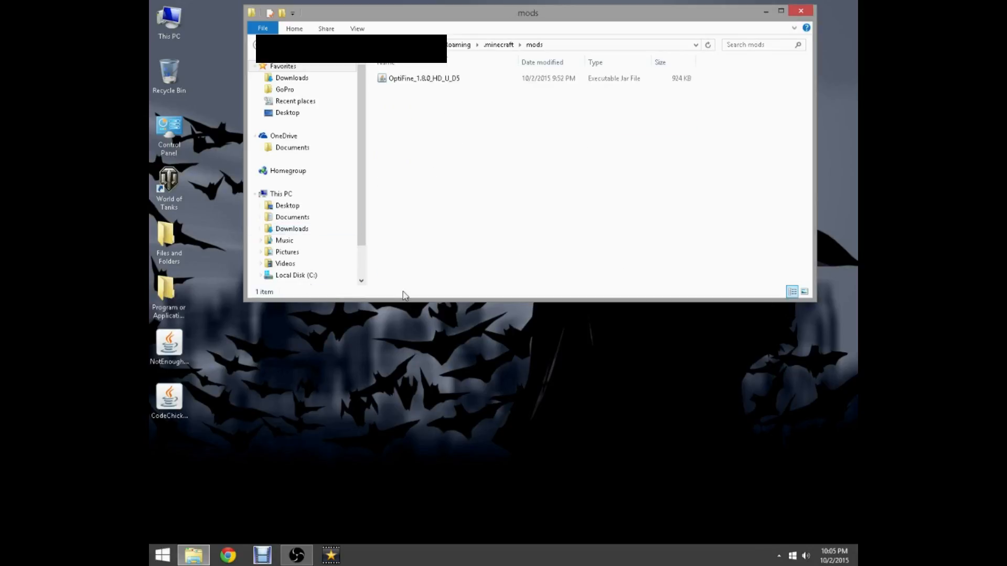
mouse_move(442, 427)
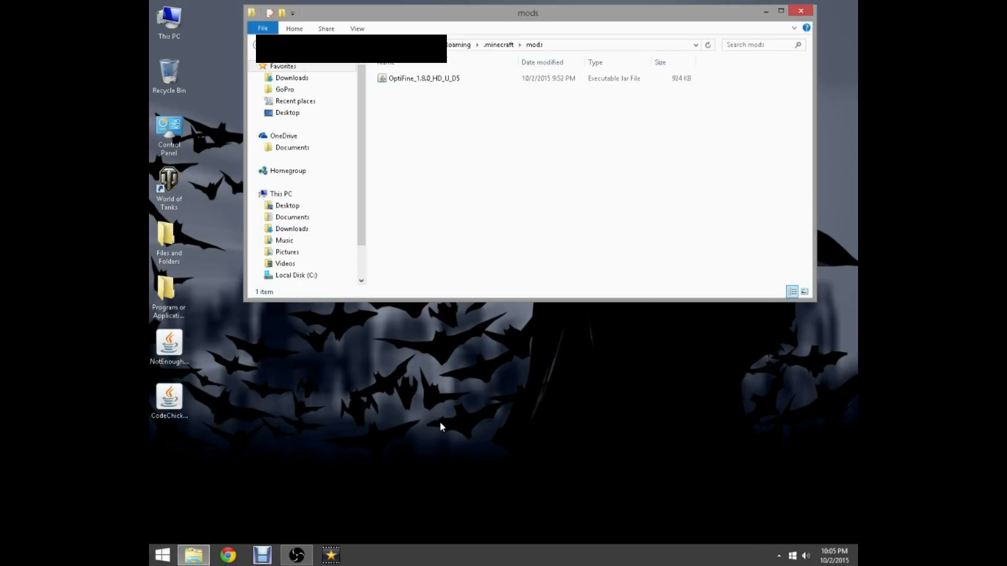
mouse_move(333, 418)
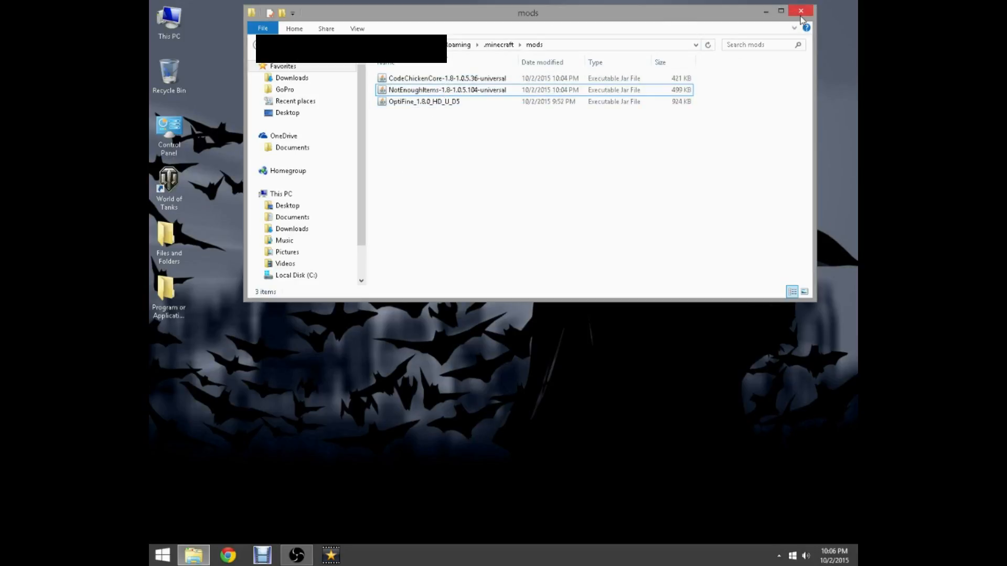
left_click(800, 12)
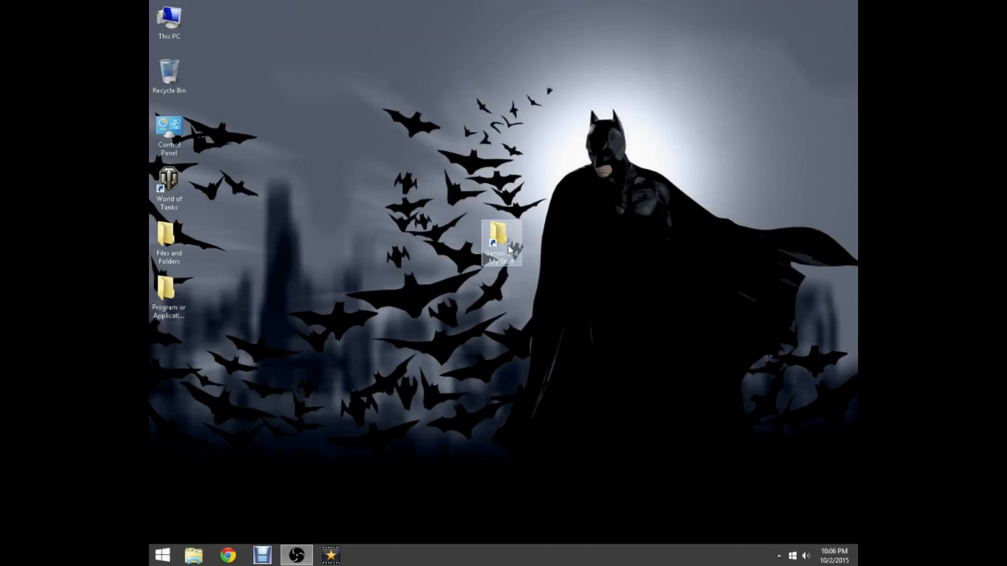
- Relaunch Minecraft from the desktop Games shortcut and play the Forge profile
double_click(501, 242)
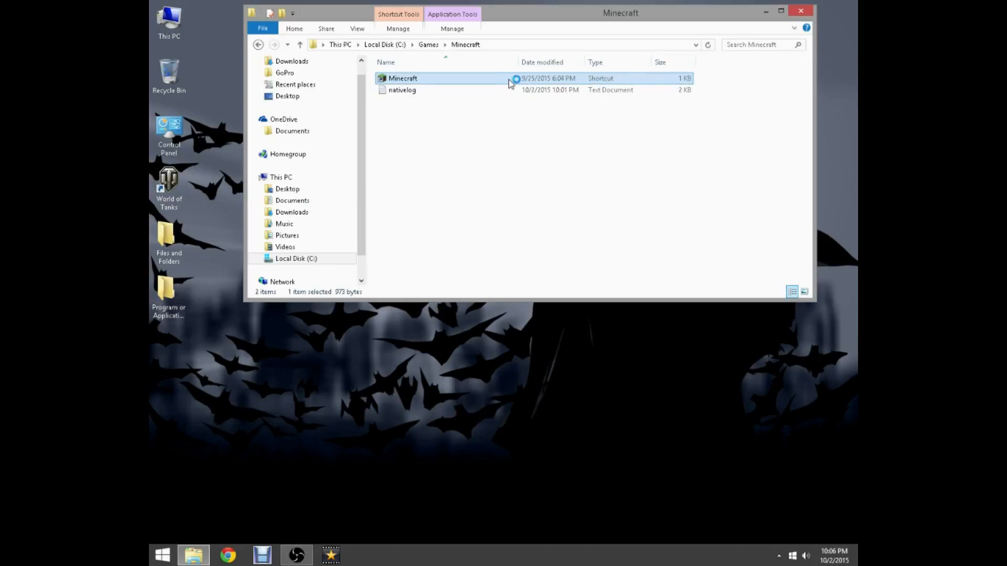
double_click(402, 77)
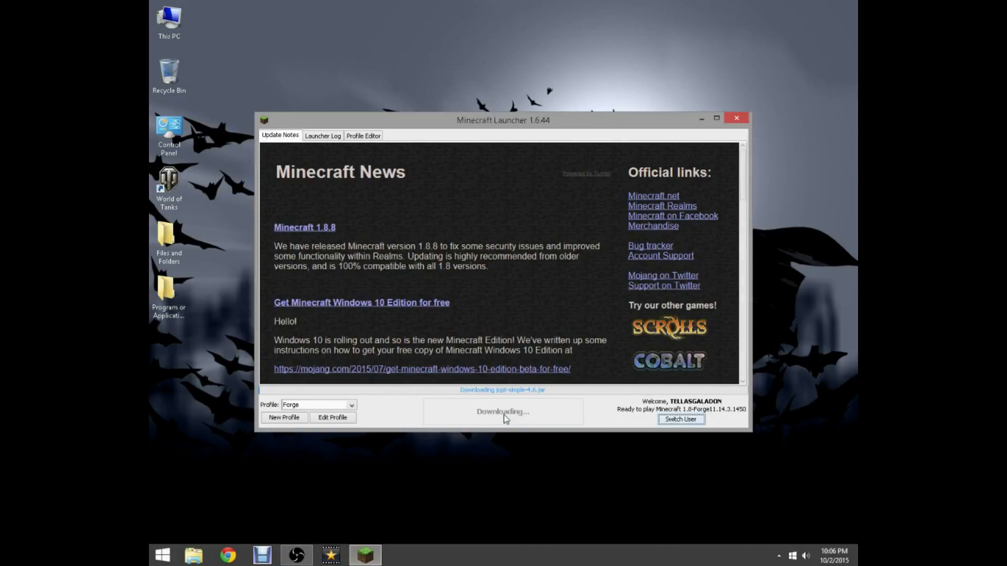
left_click(736, 119)
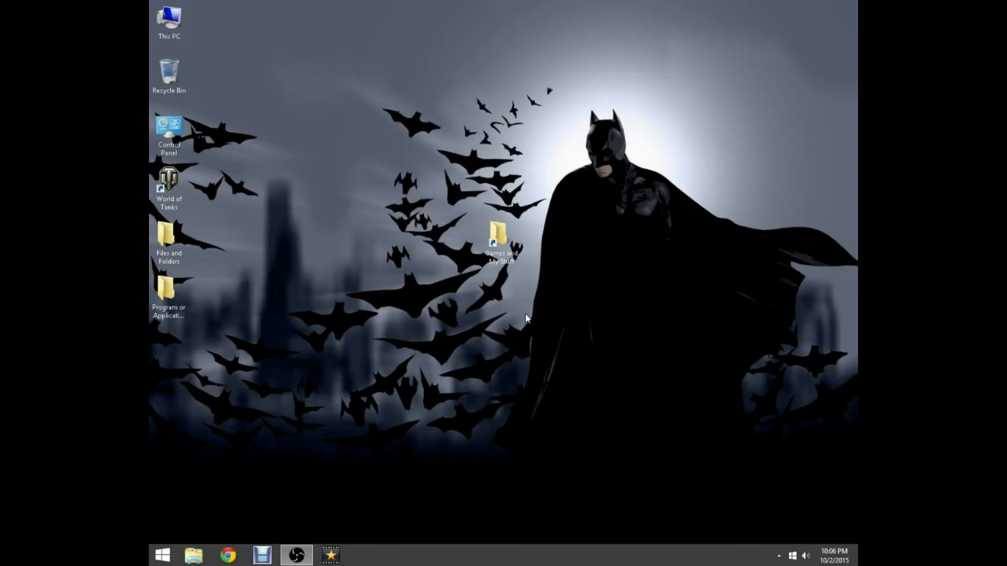
mouse_move(506, 285)
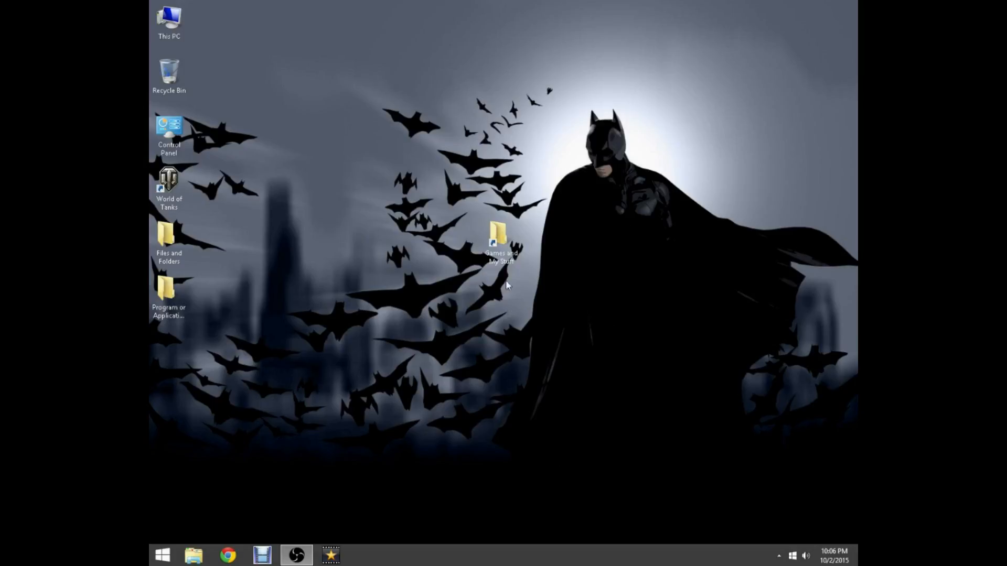
mouse_move(593, 333)
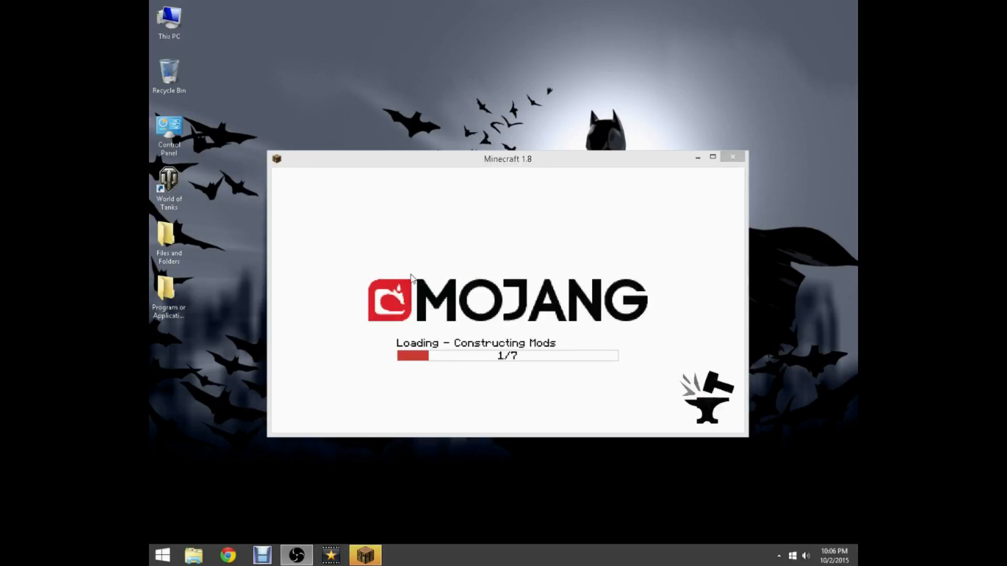
mouse_move(497, 332)
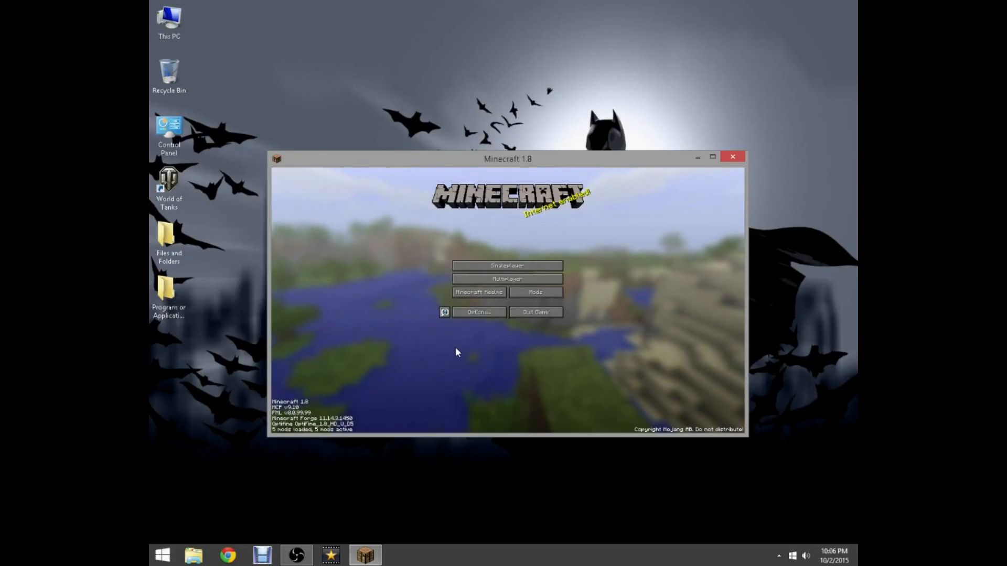
mouse_move(536, 351)
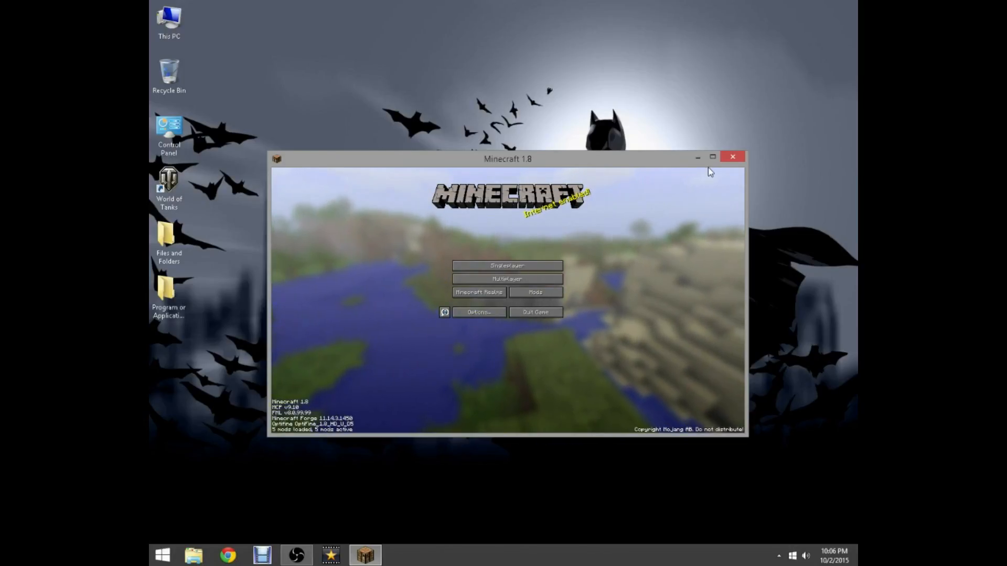
- Maximize the Forge-loaded Minecraft window, then restore it to its normal size
left_click(712, 156)
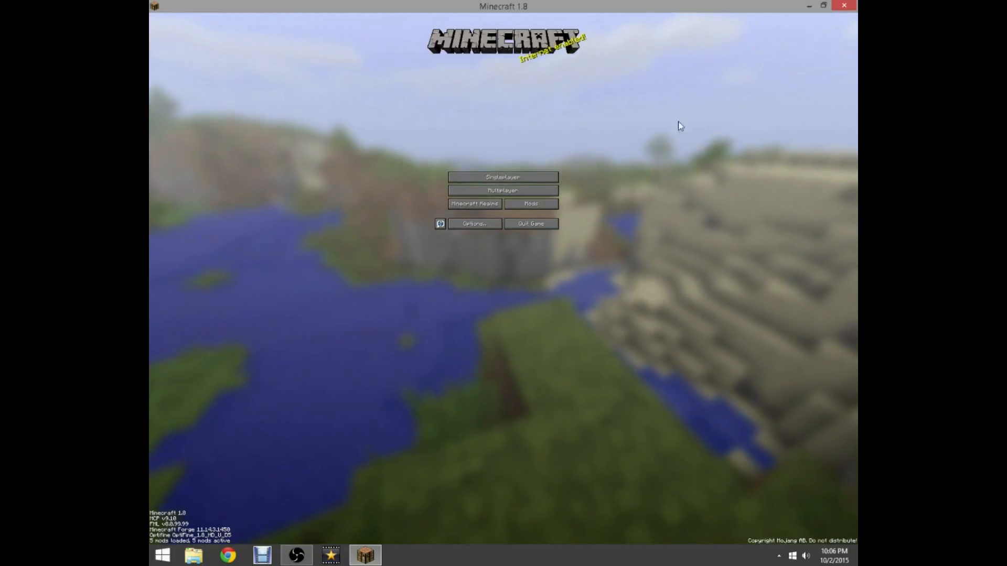
left_click(822, 6)
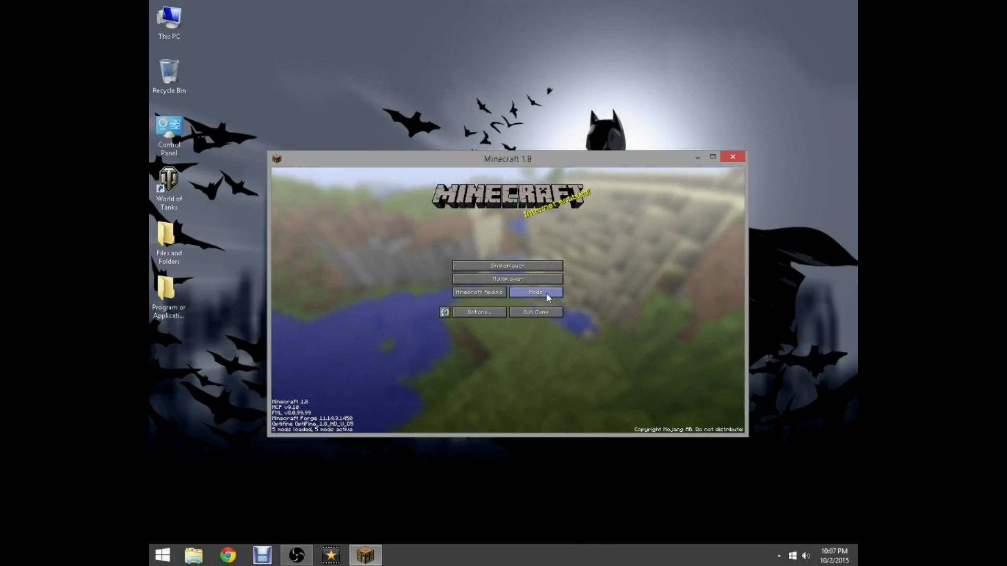
left_click(536, 292)
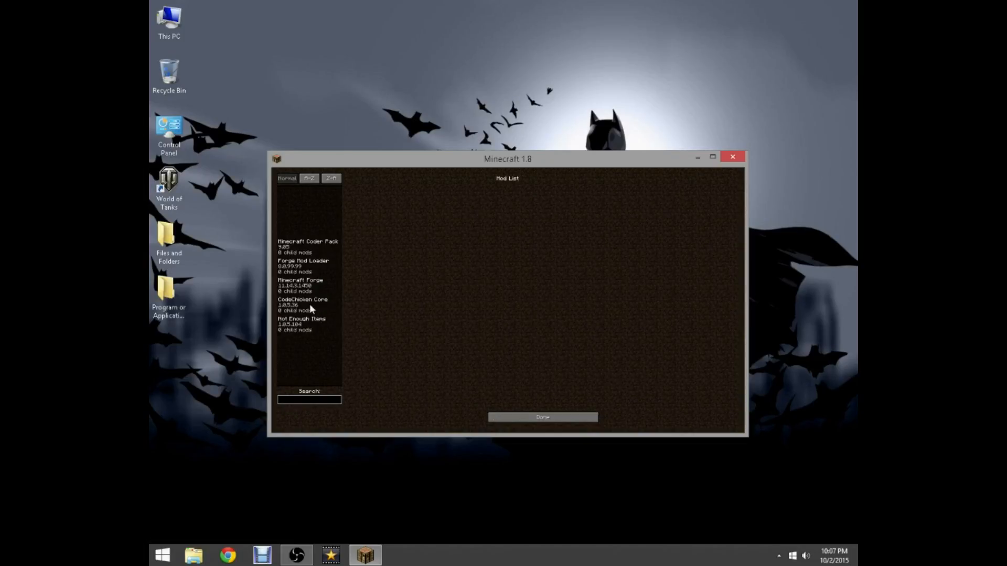
left_click(302, 325)
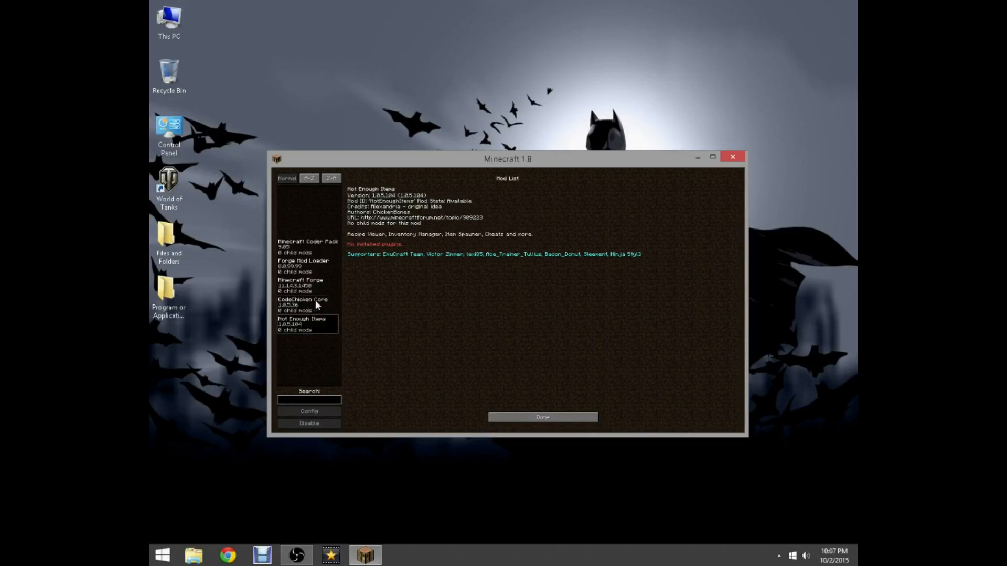
left_click(542, 417)
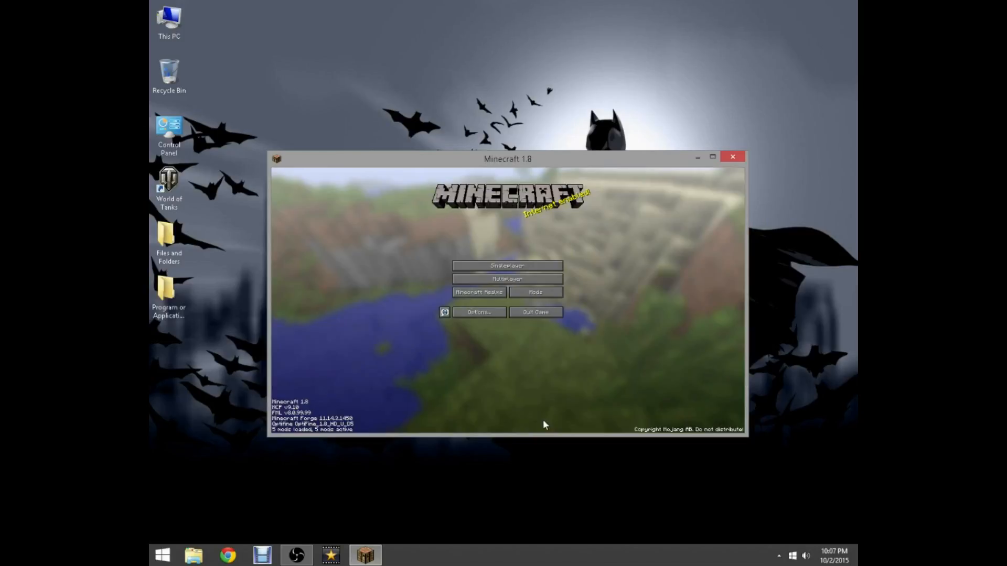